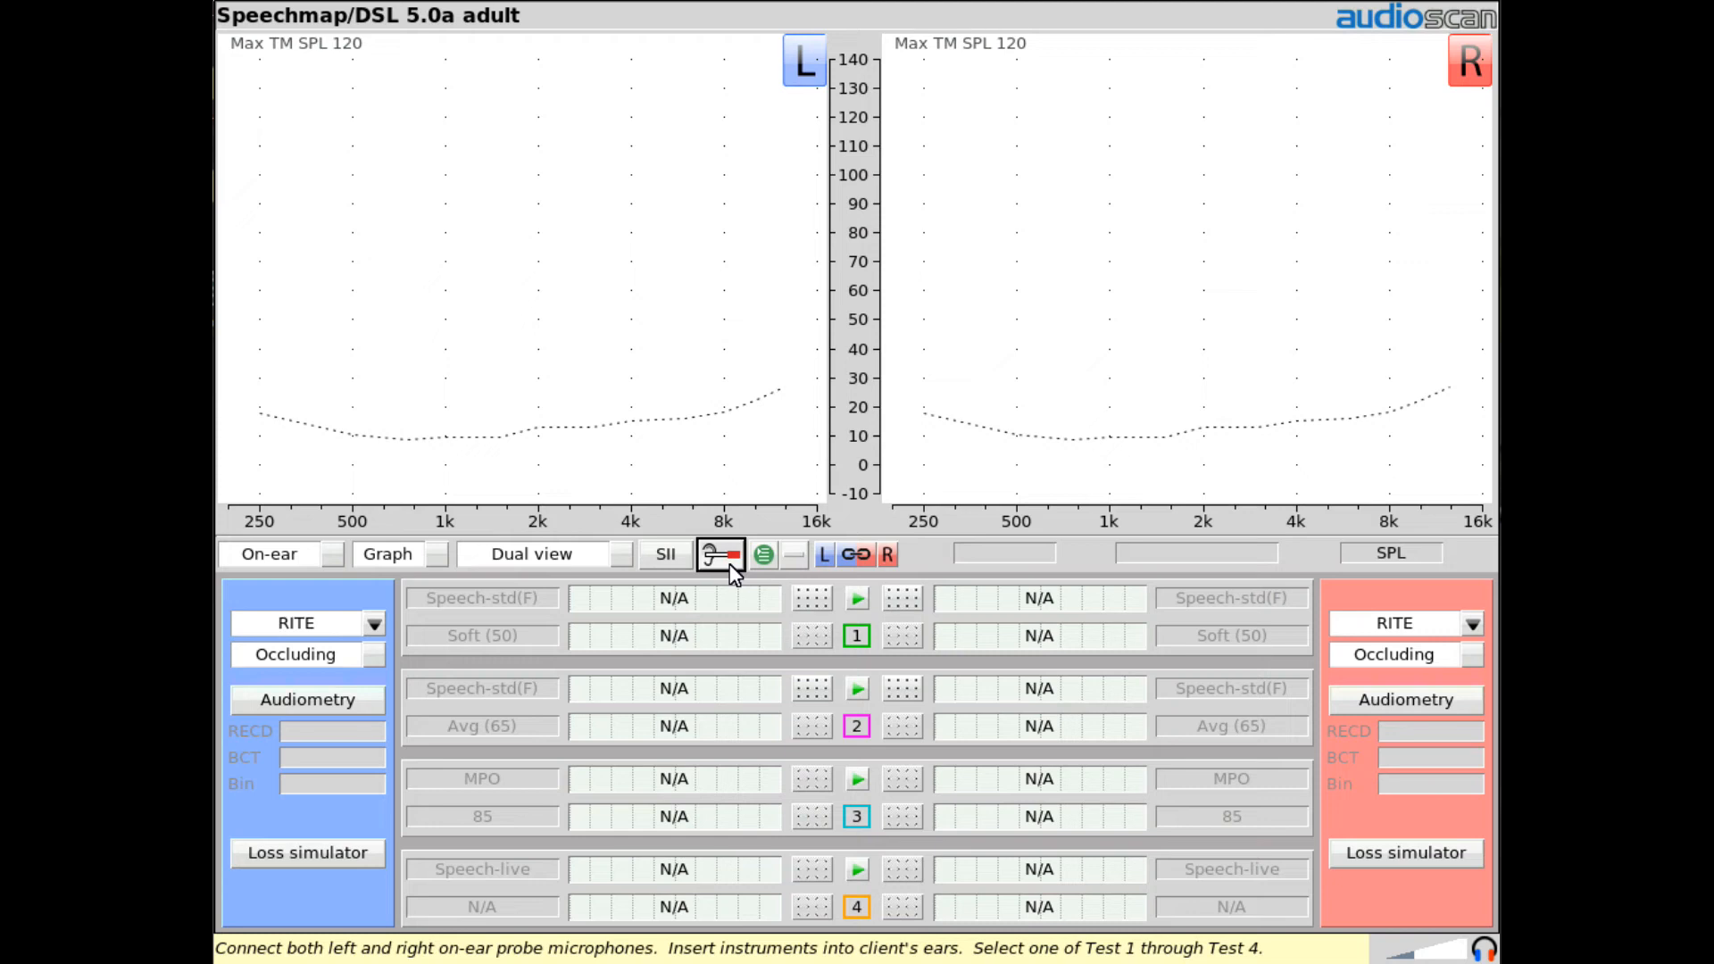
mouse_move(718, 558)
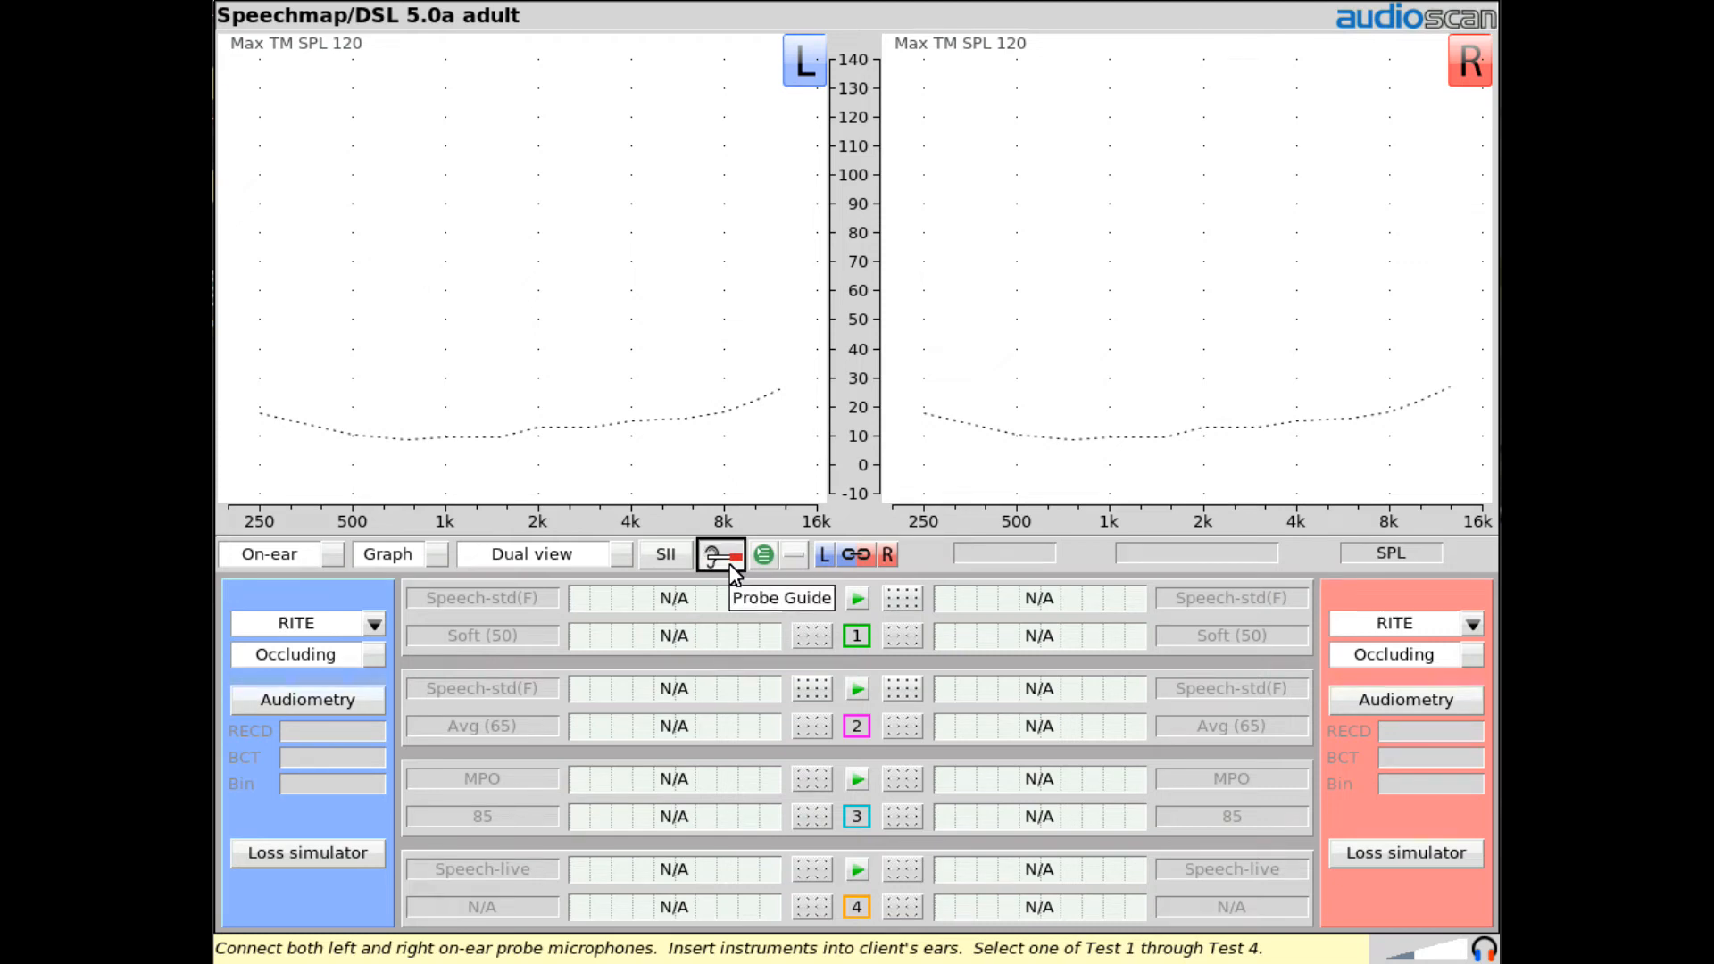
Step: Launch the Probe Guide and advance past the setup page to the preview step
click(711, 554)
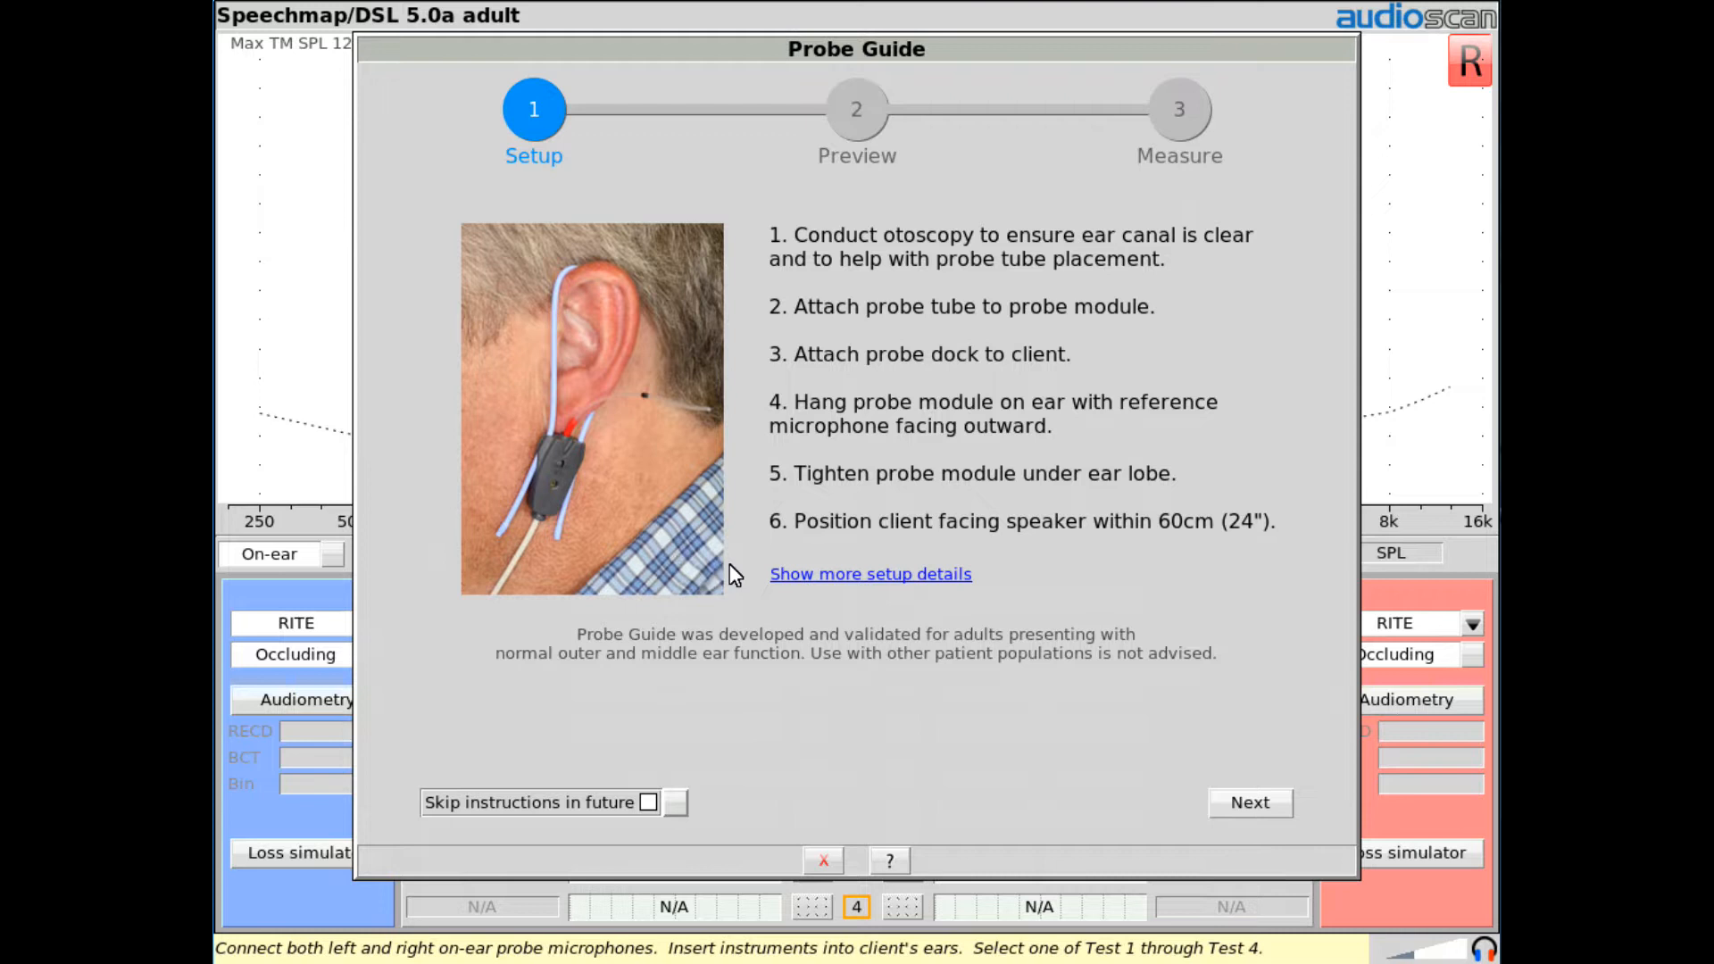
mouse_move(785, 649)
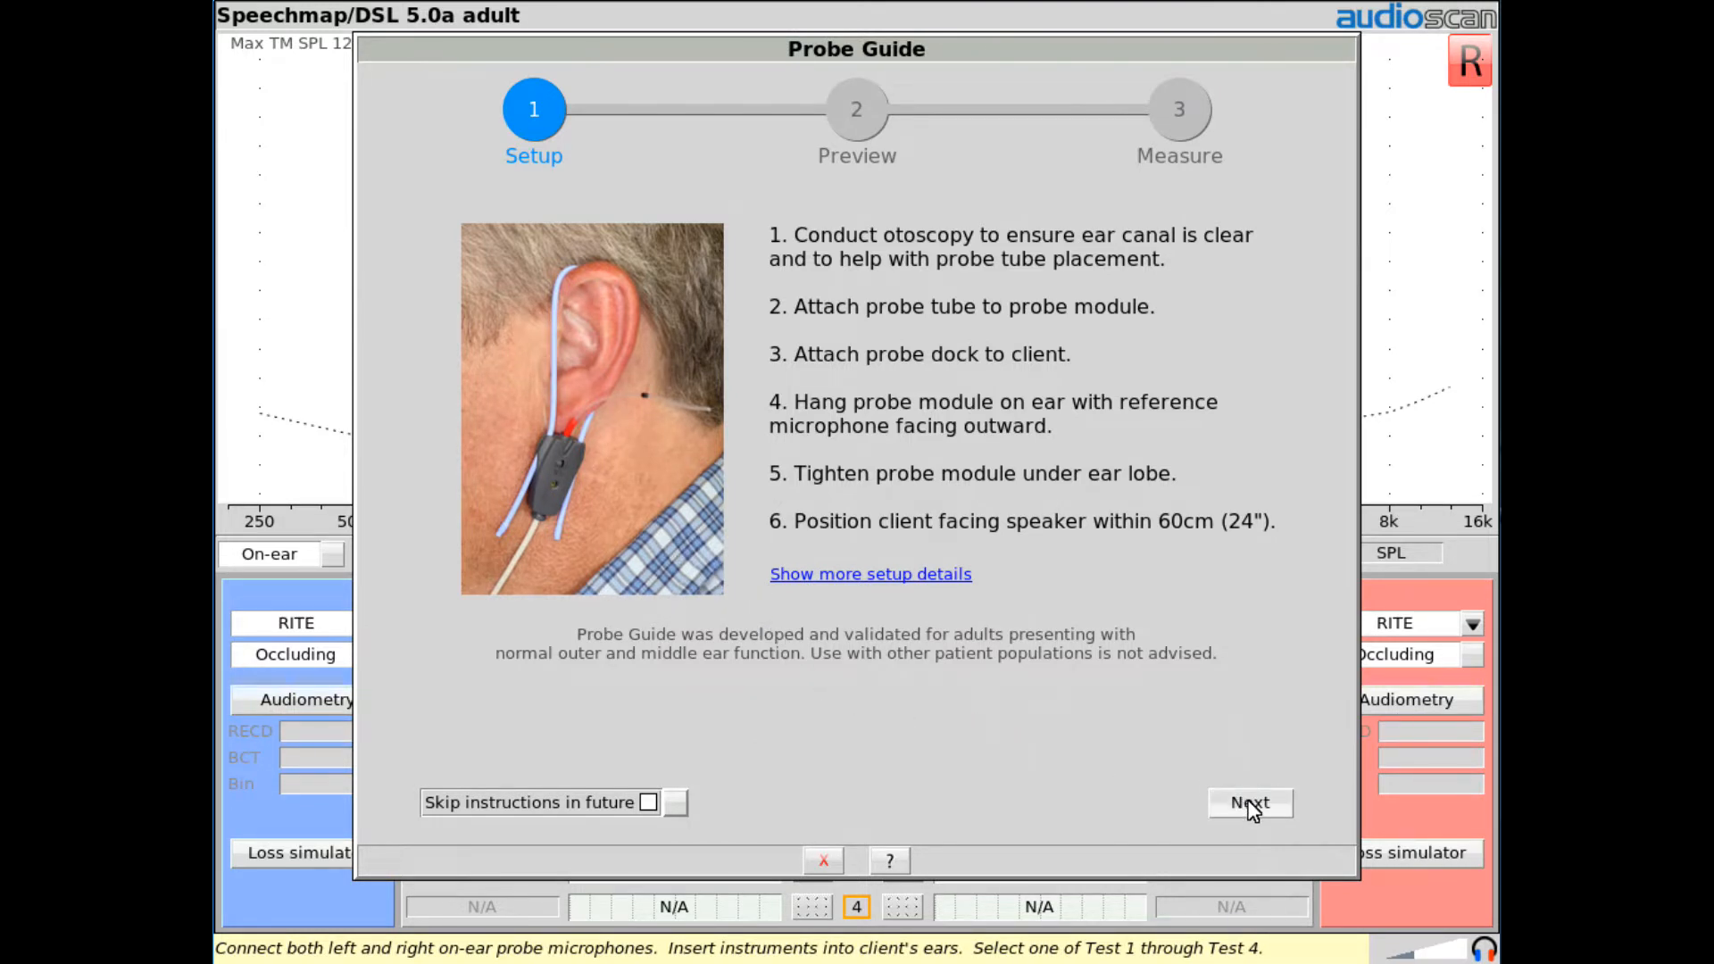
click(1250, 803)
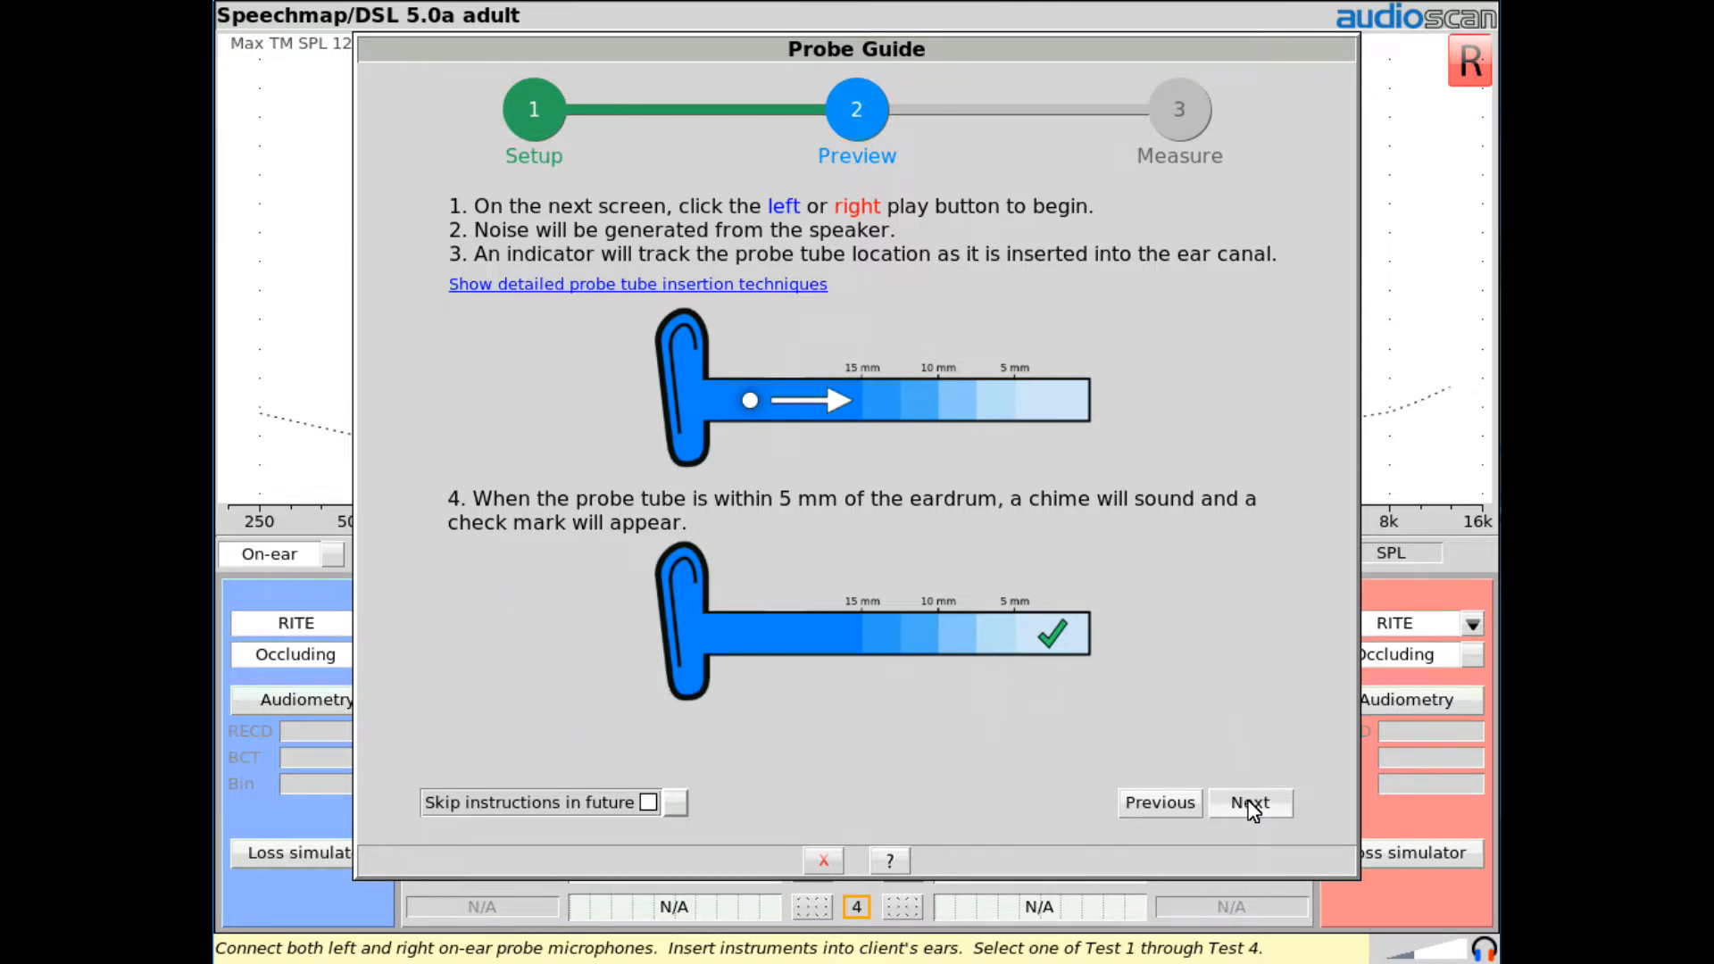
Step: Run right-ear probe tracking until the within-5 mm check mark appears, then stop it
click(1251, 802)
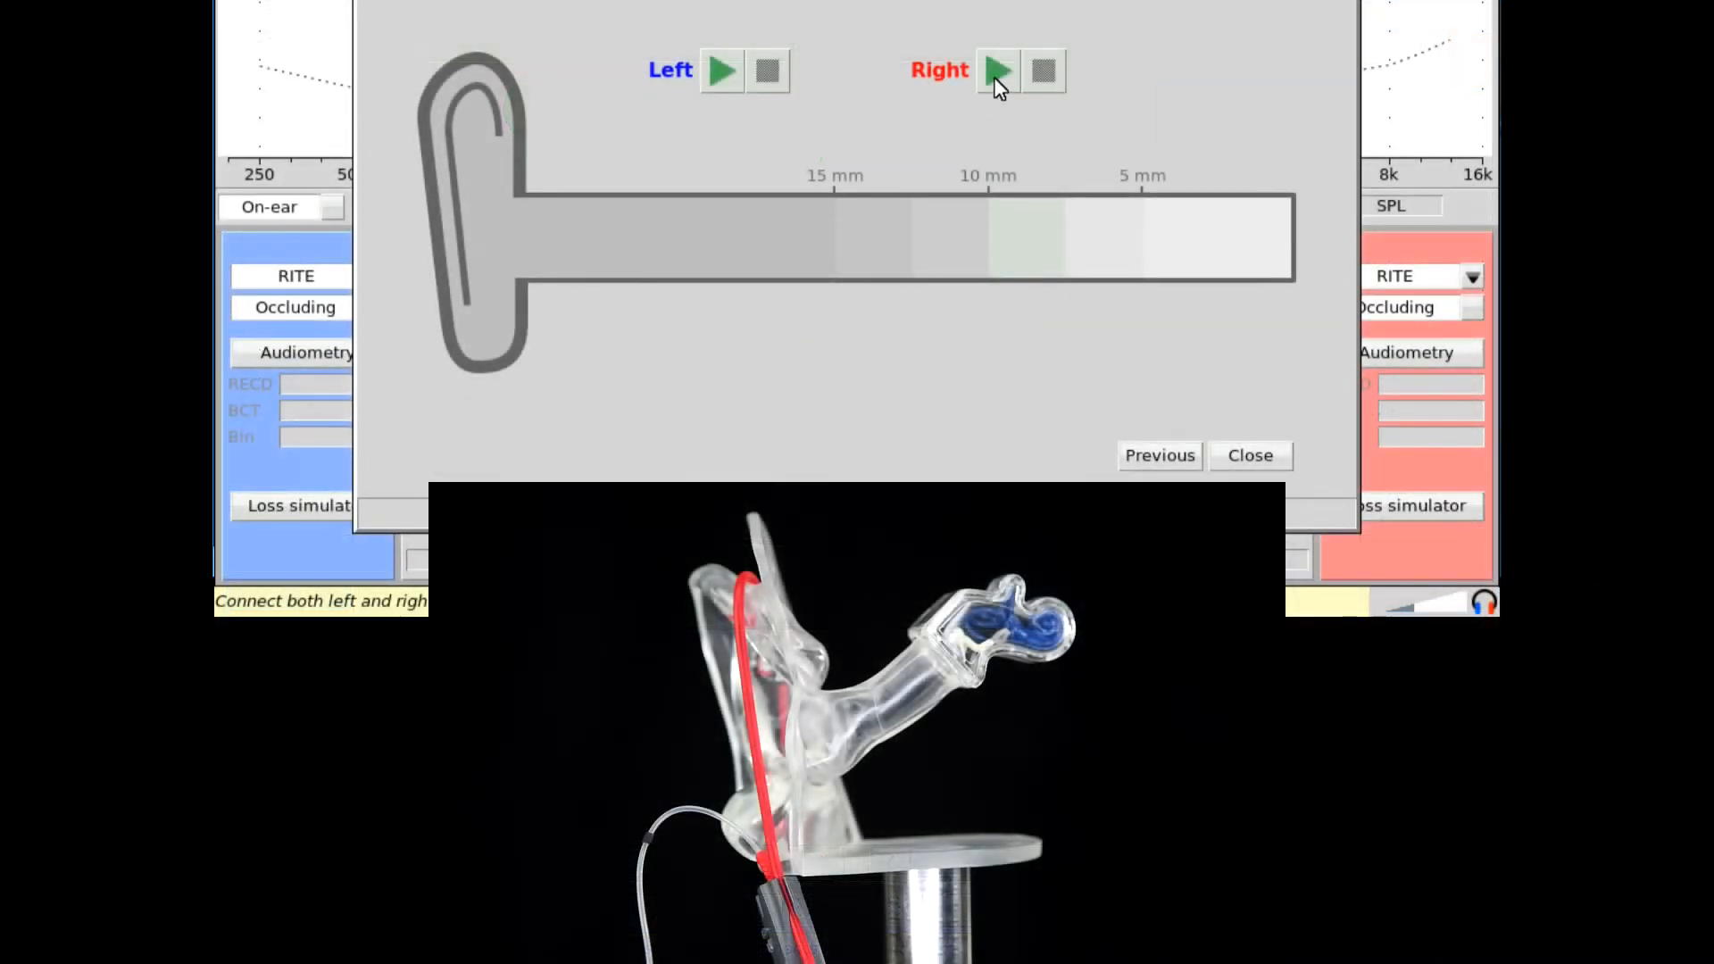
click(998, 71)
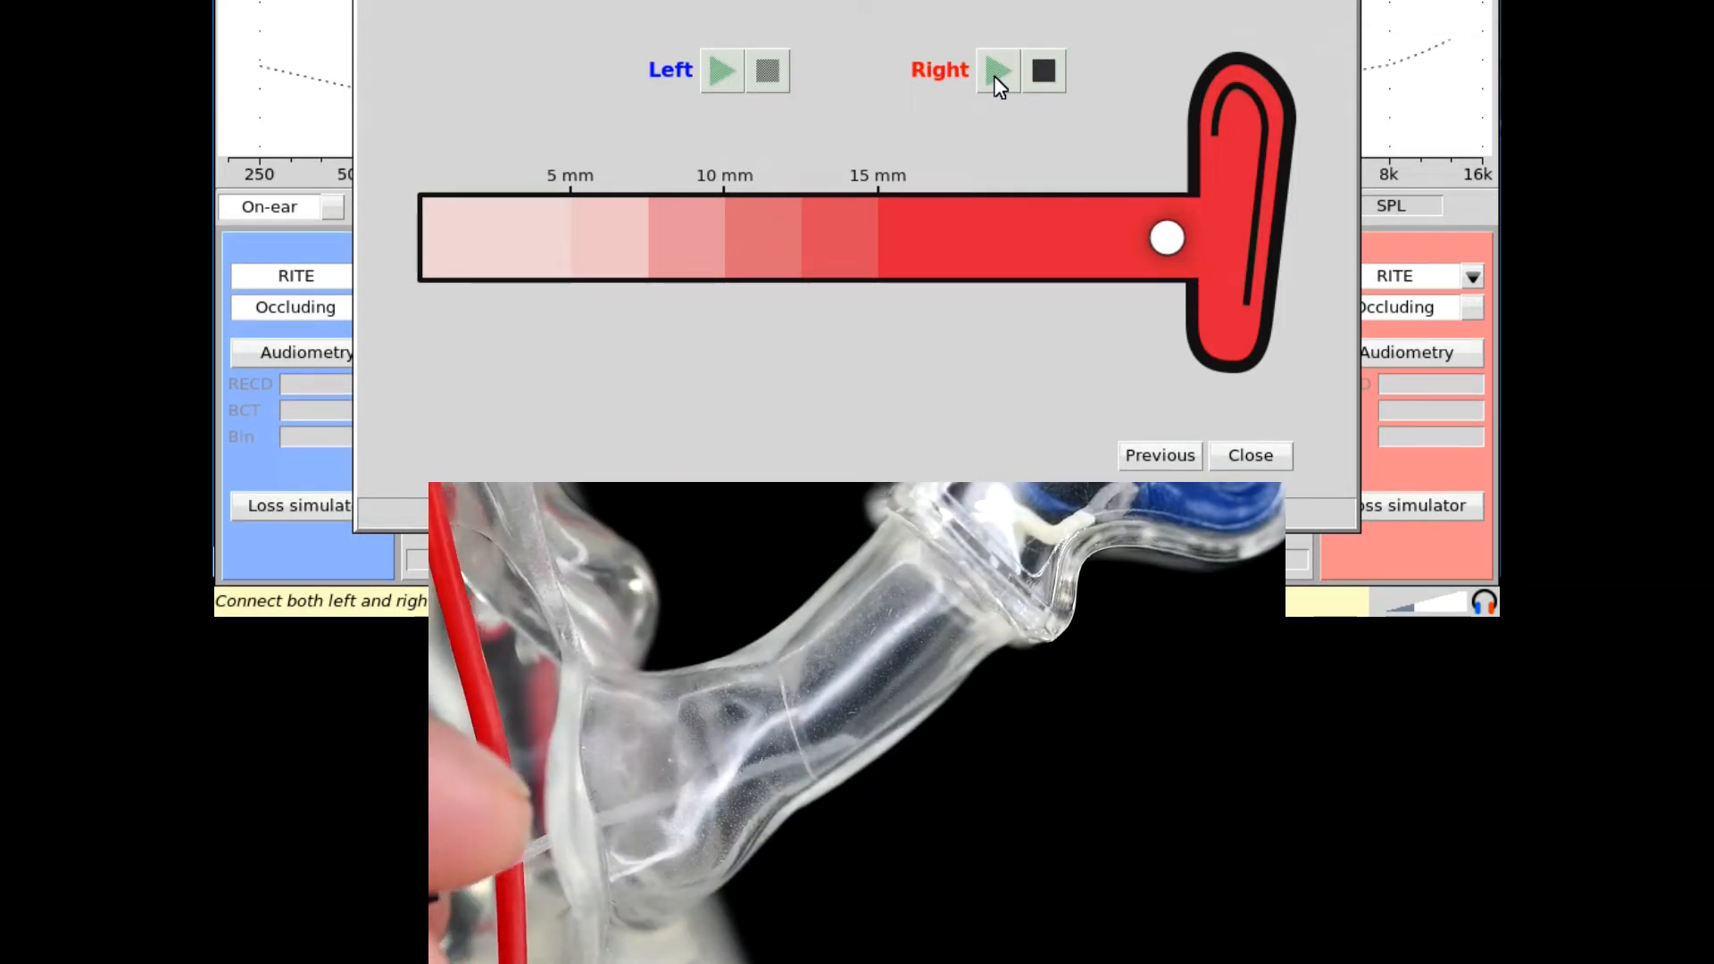
drag(1164, 237, 652, 237)
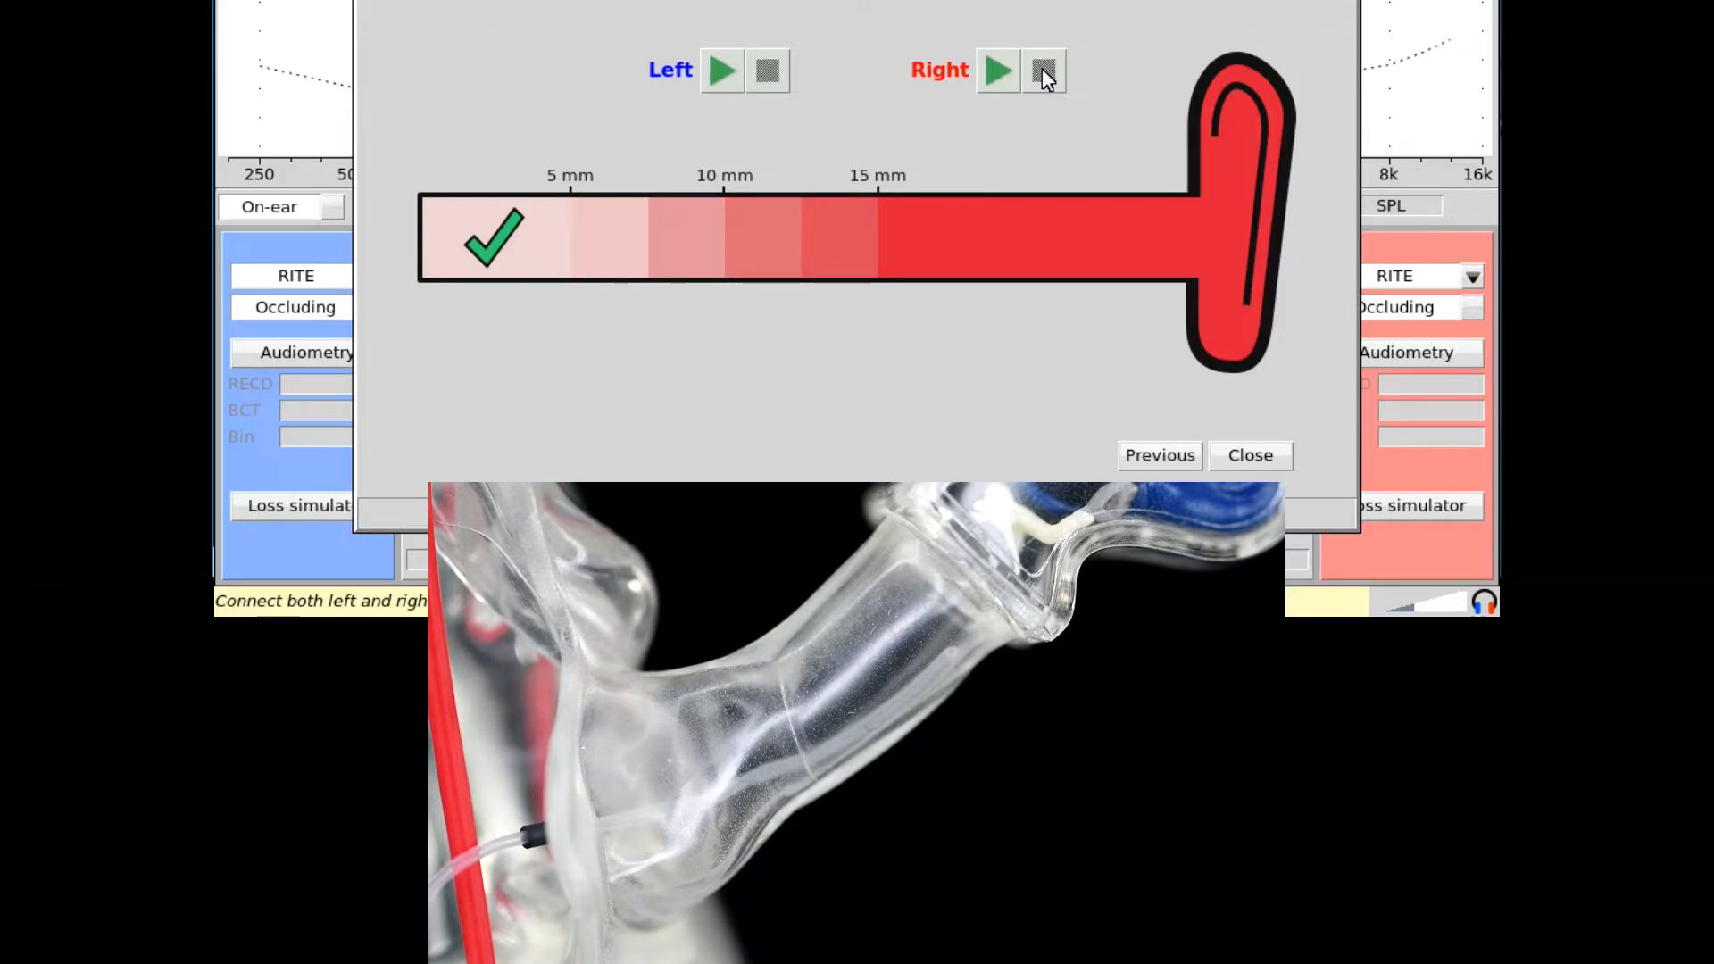
click(1250, 456)
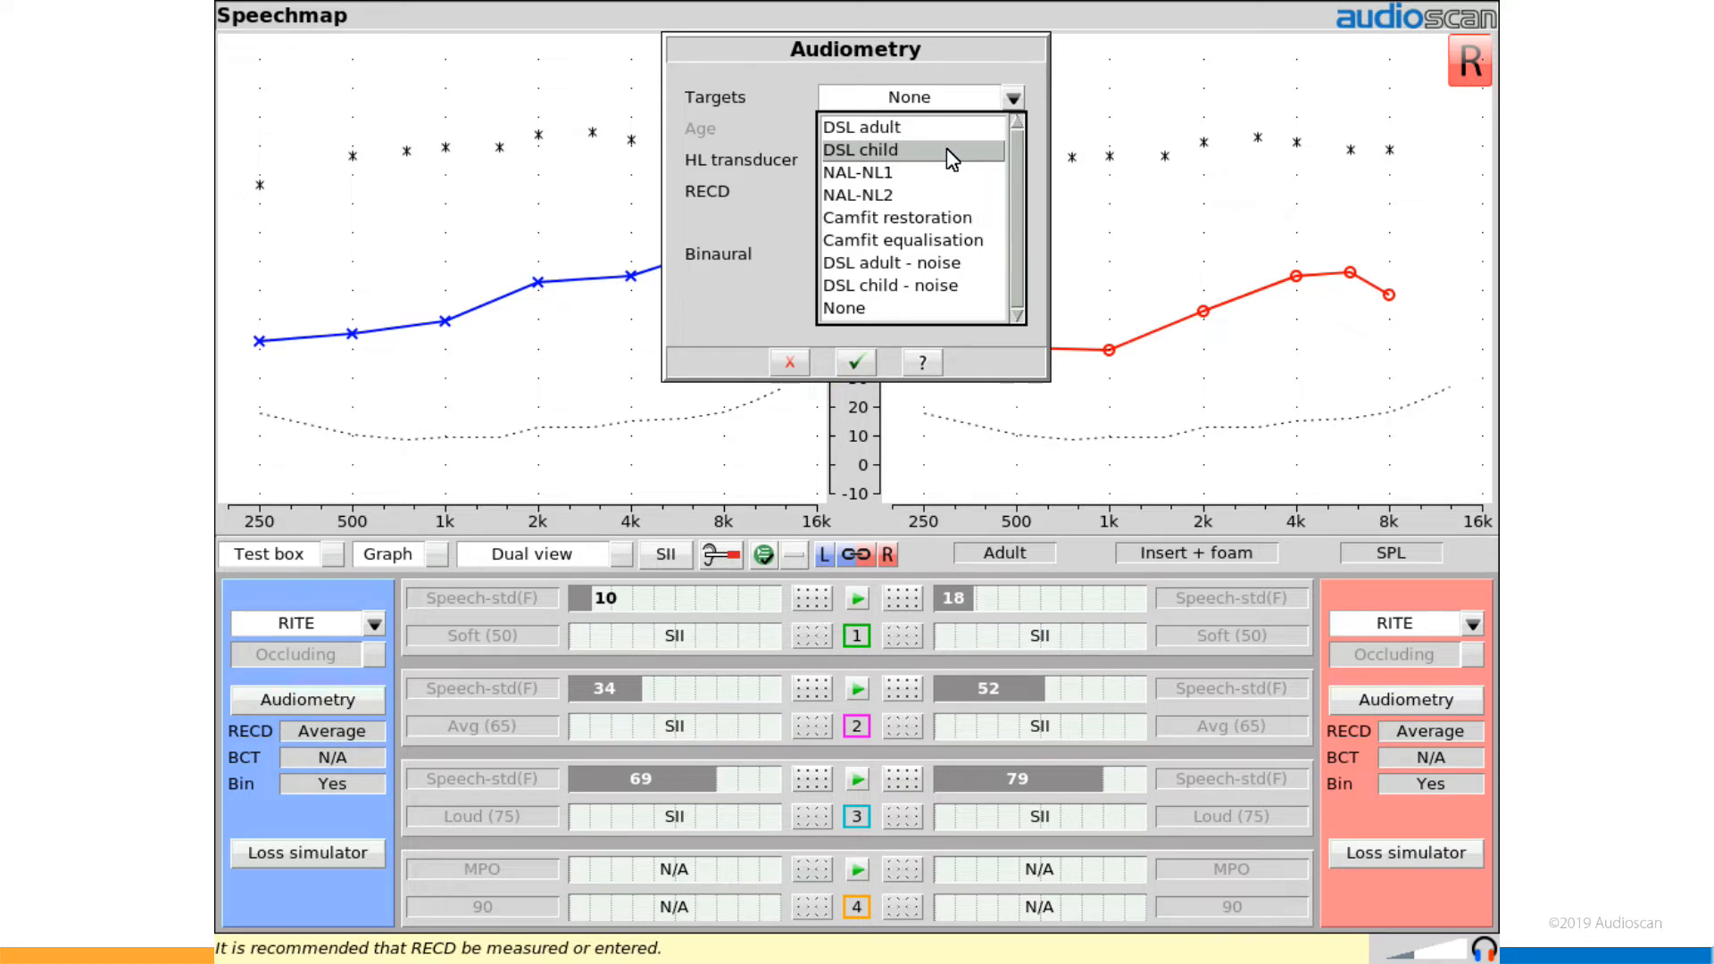
mouse_move(945, 130)
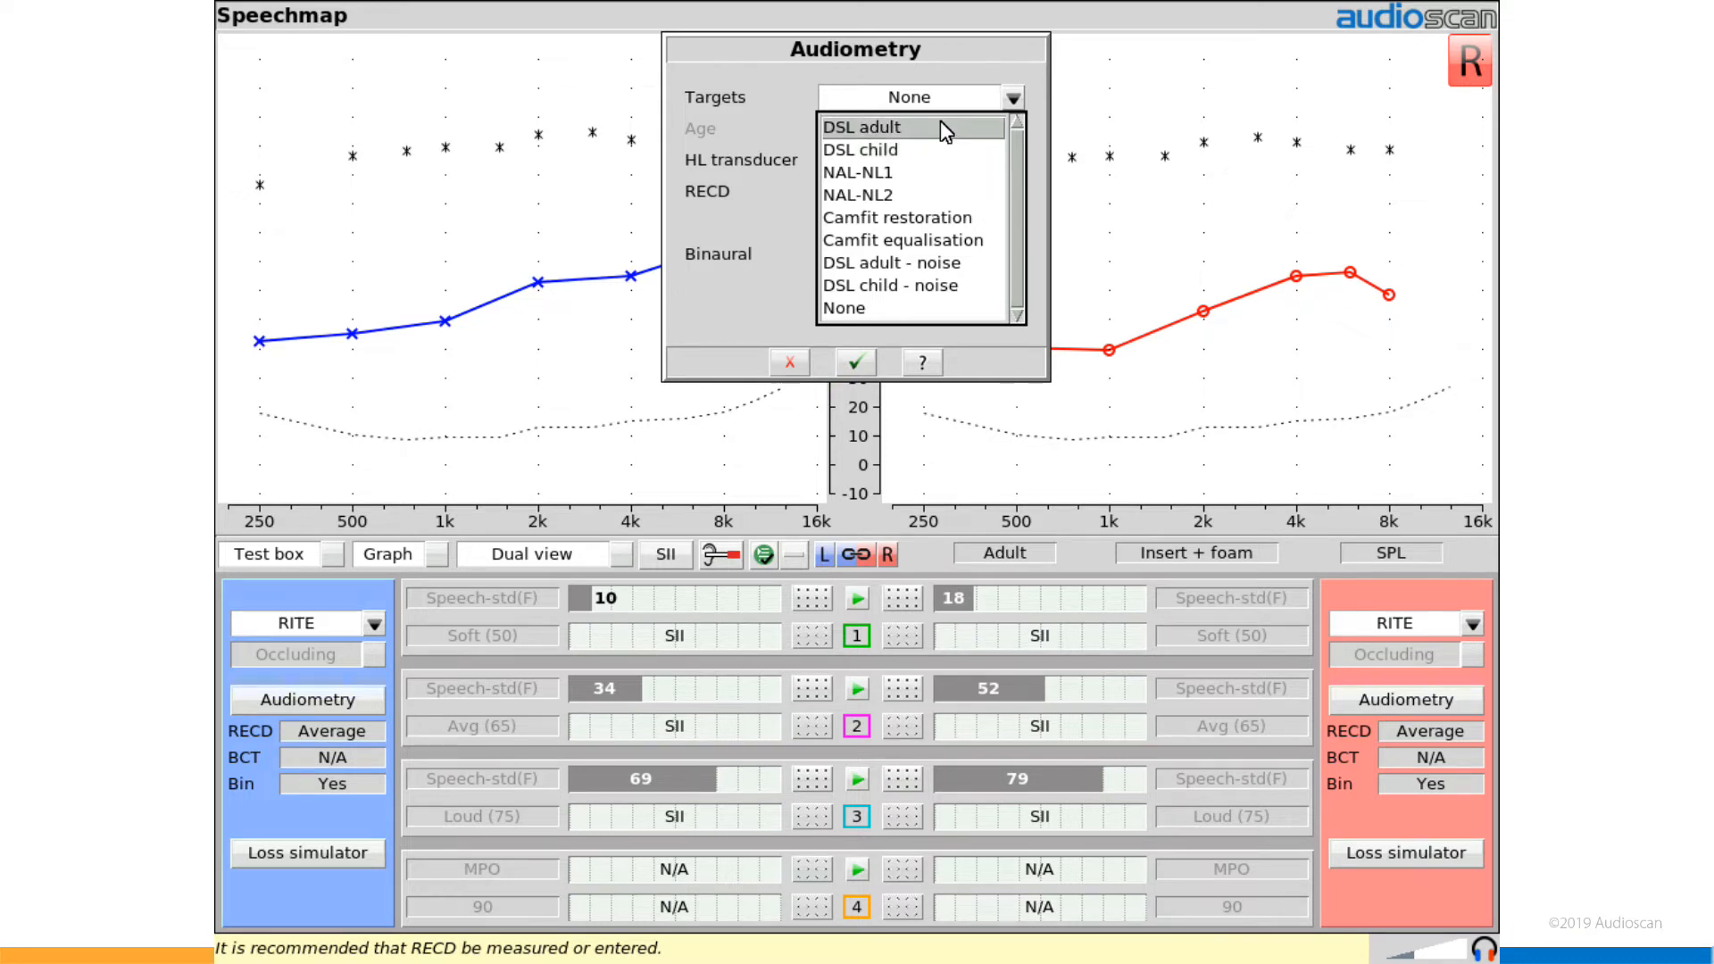
Step: Apply DSL adult targets to both ears and expand Test 1's speech level options
click(876, 127)
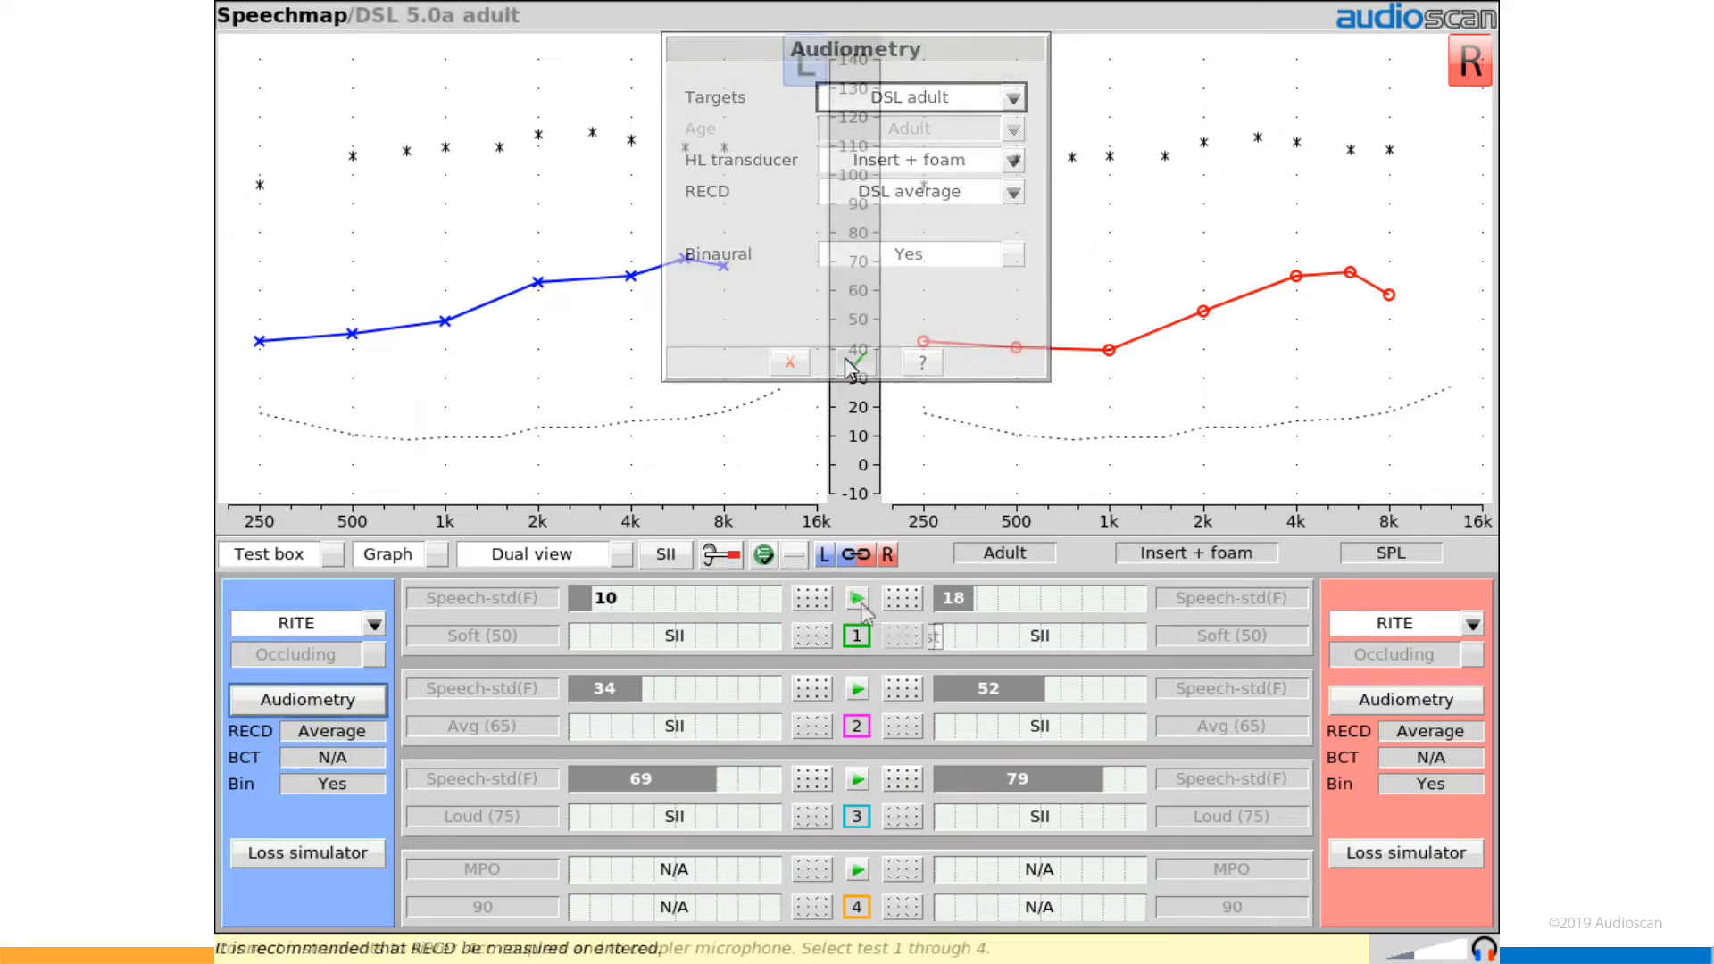
click(855, 361)
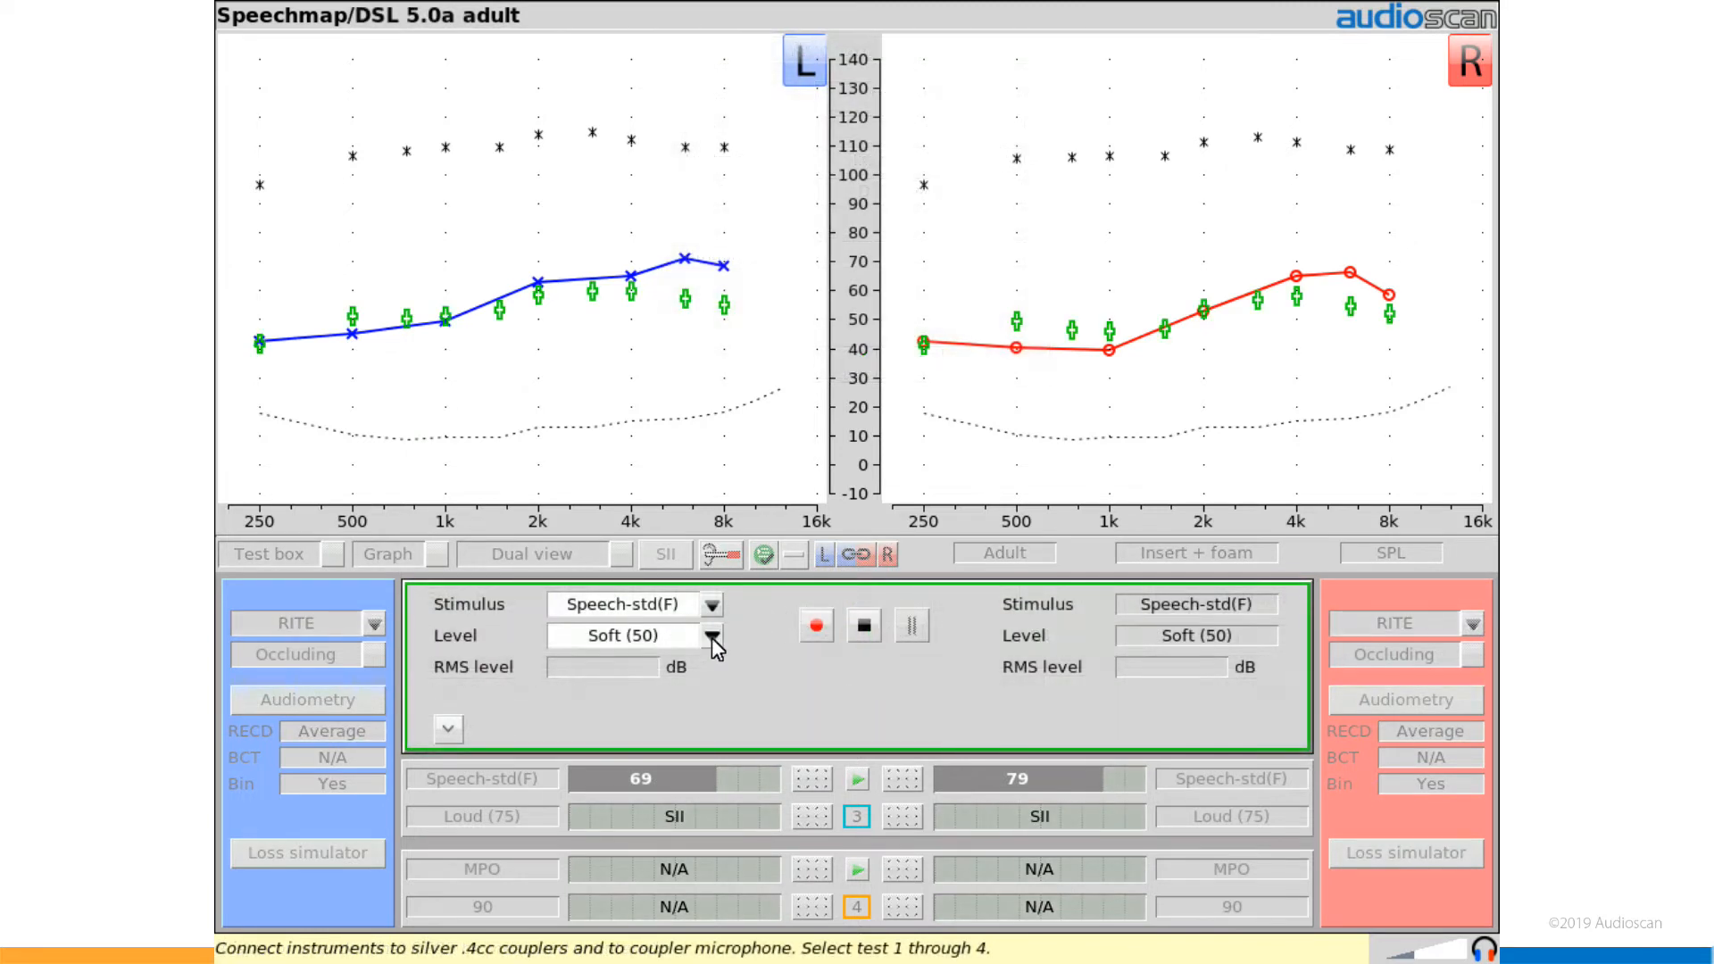
click(712, 635)
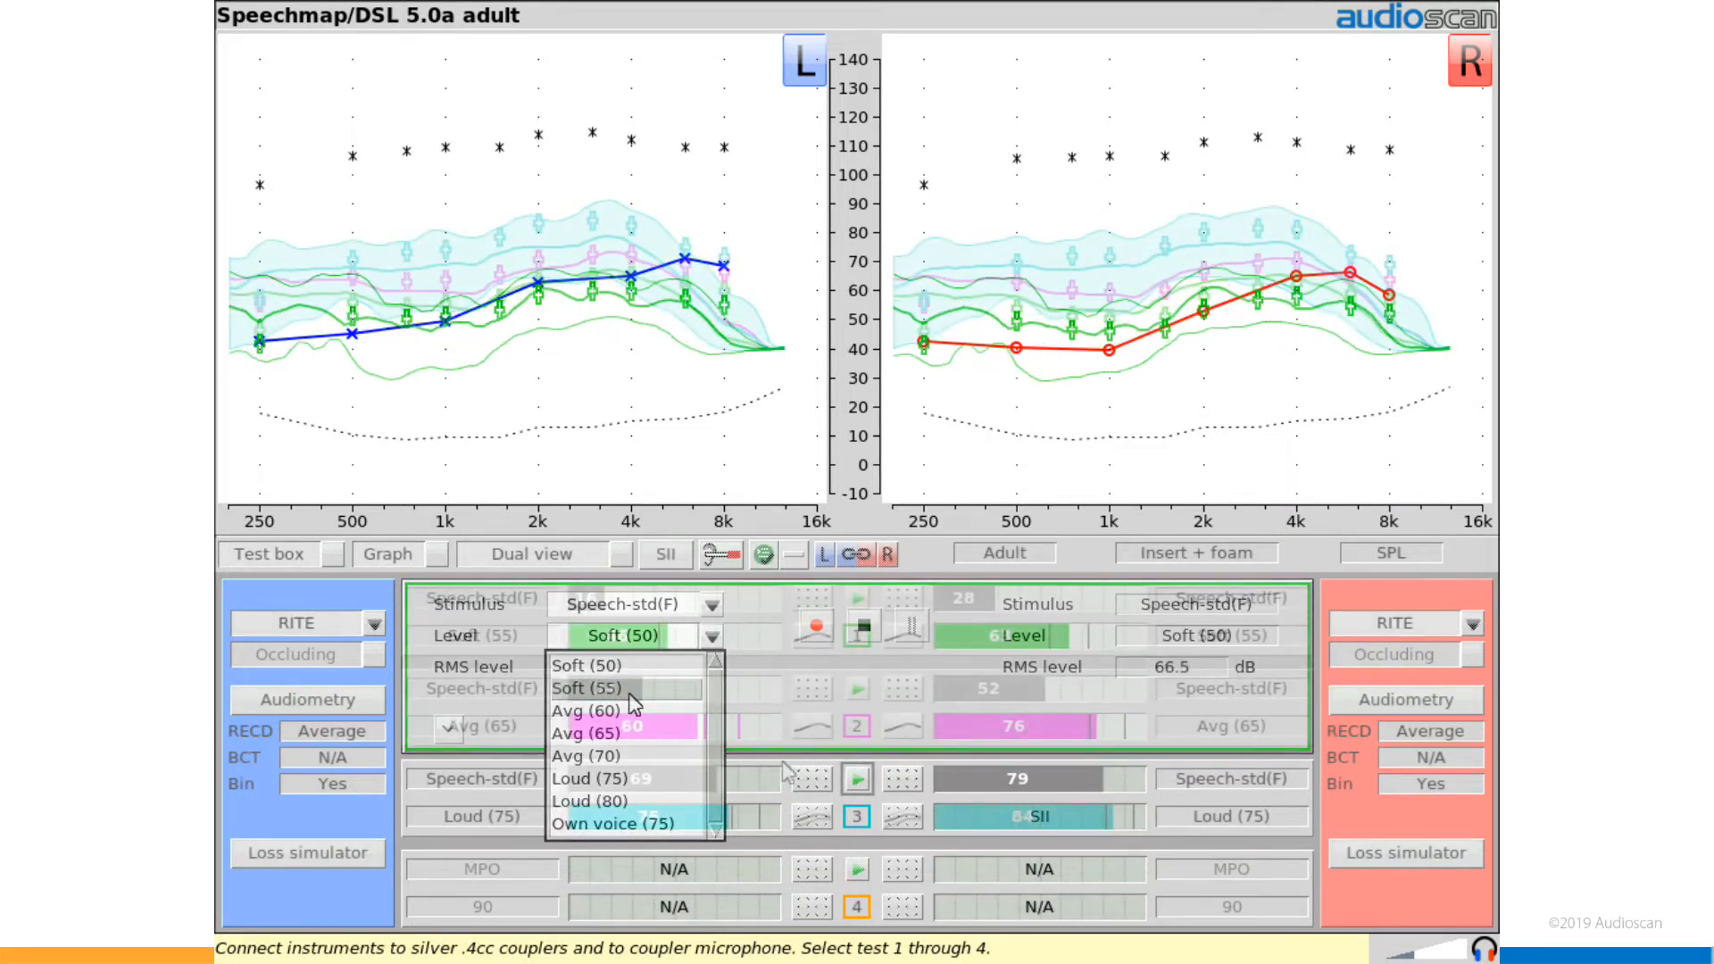
Step: Select a new Test 1 speech level such as Soft (55)
click(588, 689)
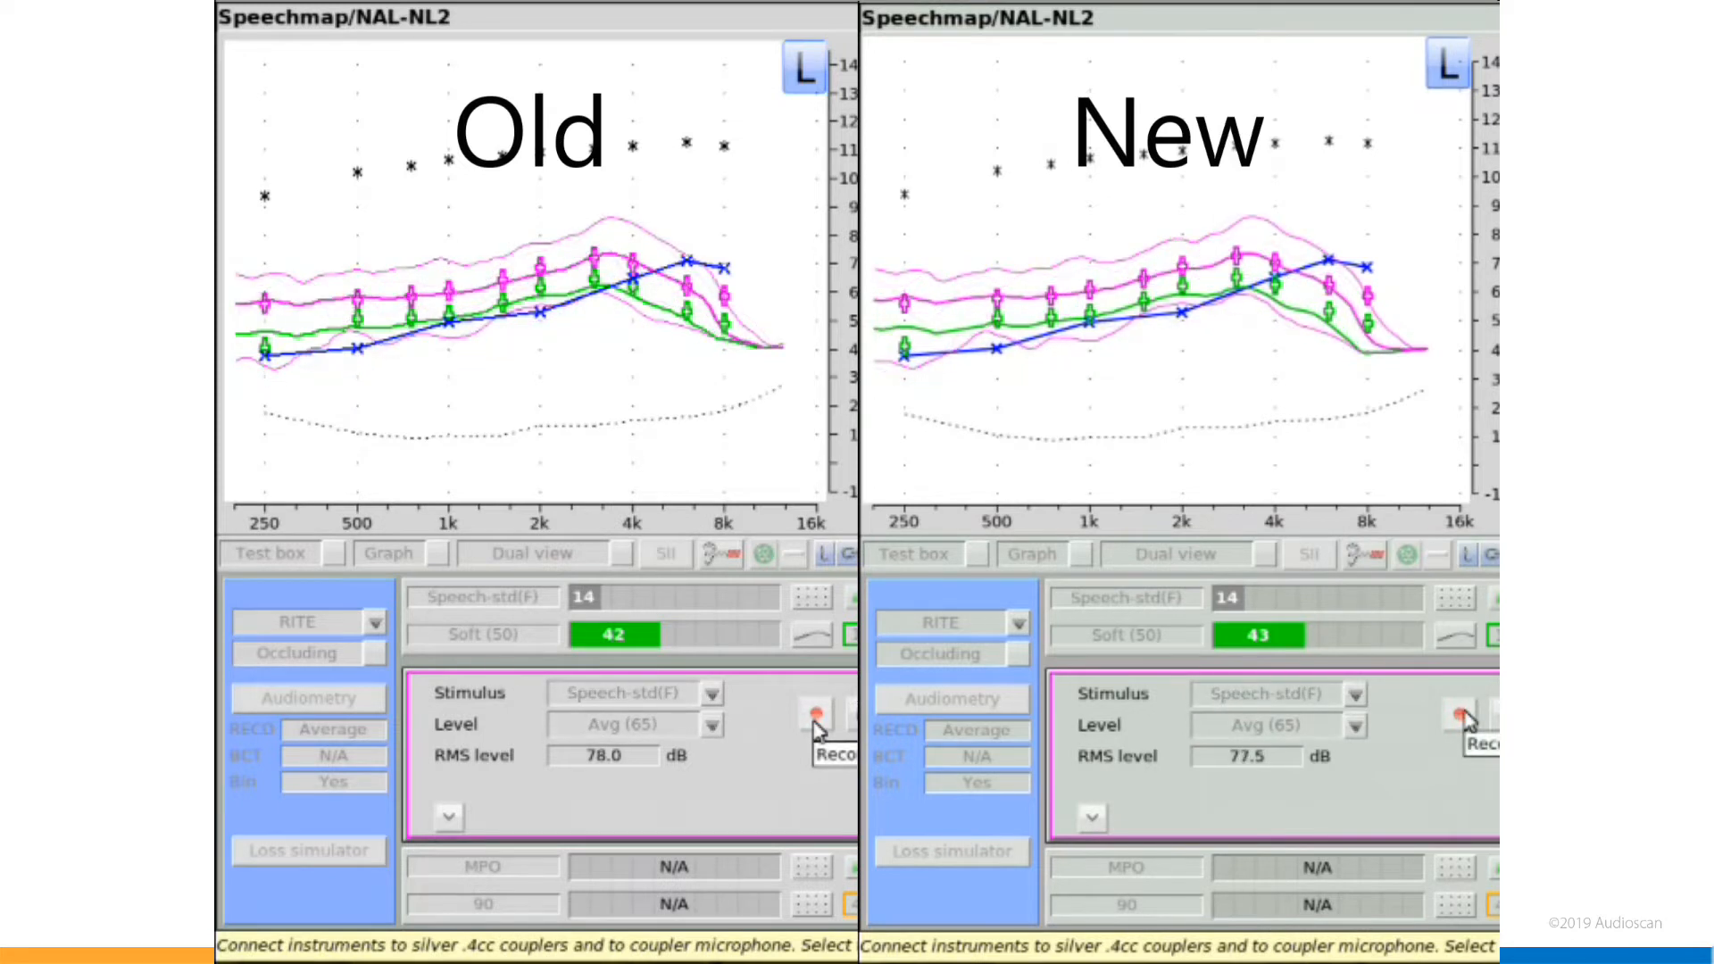
Step: Record the left aid's Test 2 response to Speech-std(F) at Avg (65) against NAL-NL2
click(815, 716)
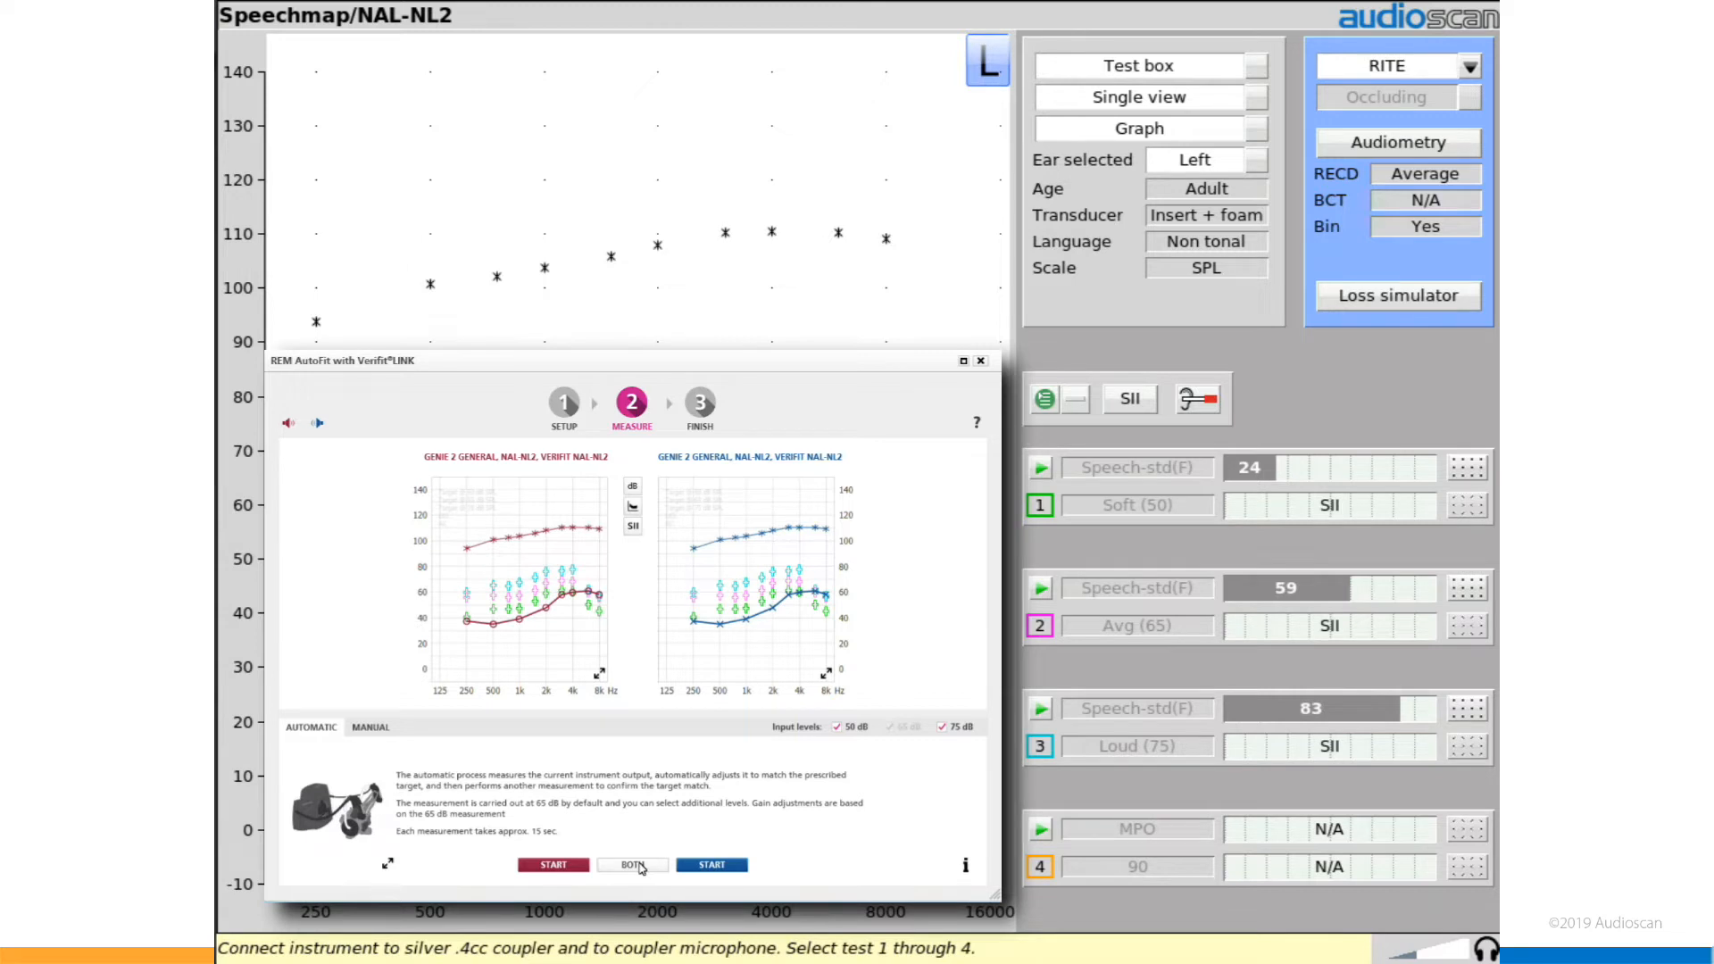
Step: Start the REM AutoFit measurement on both ears, then stop it
click(632, 864)
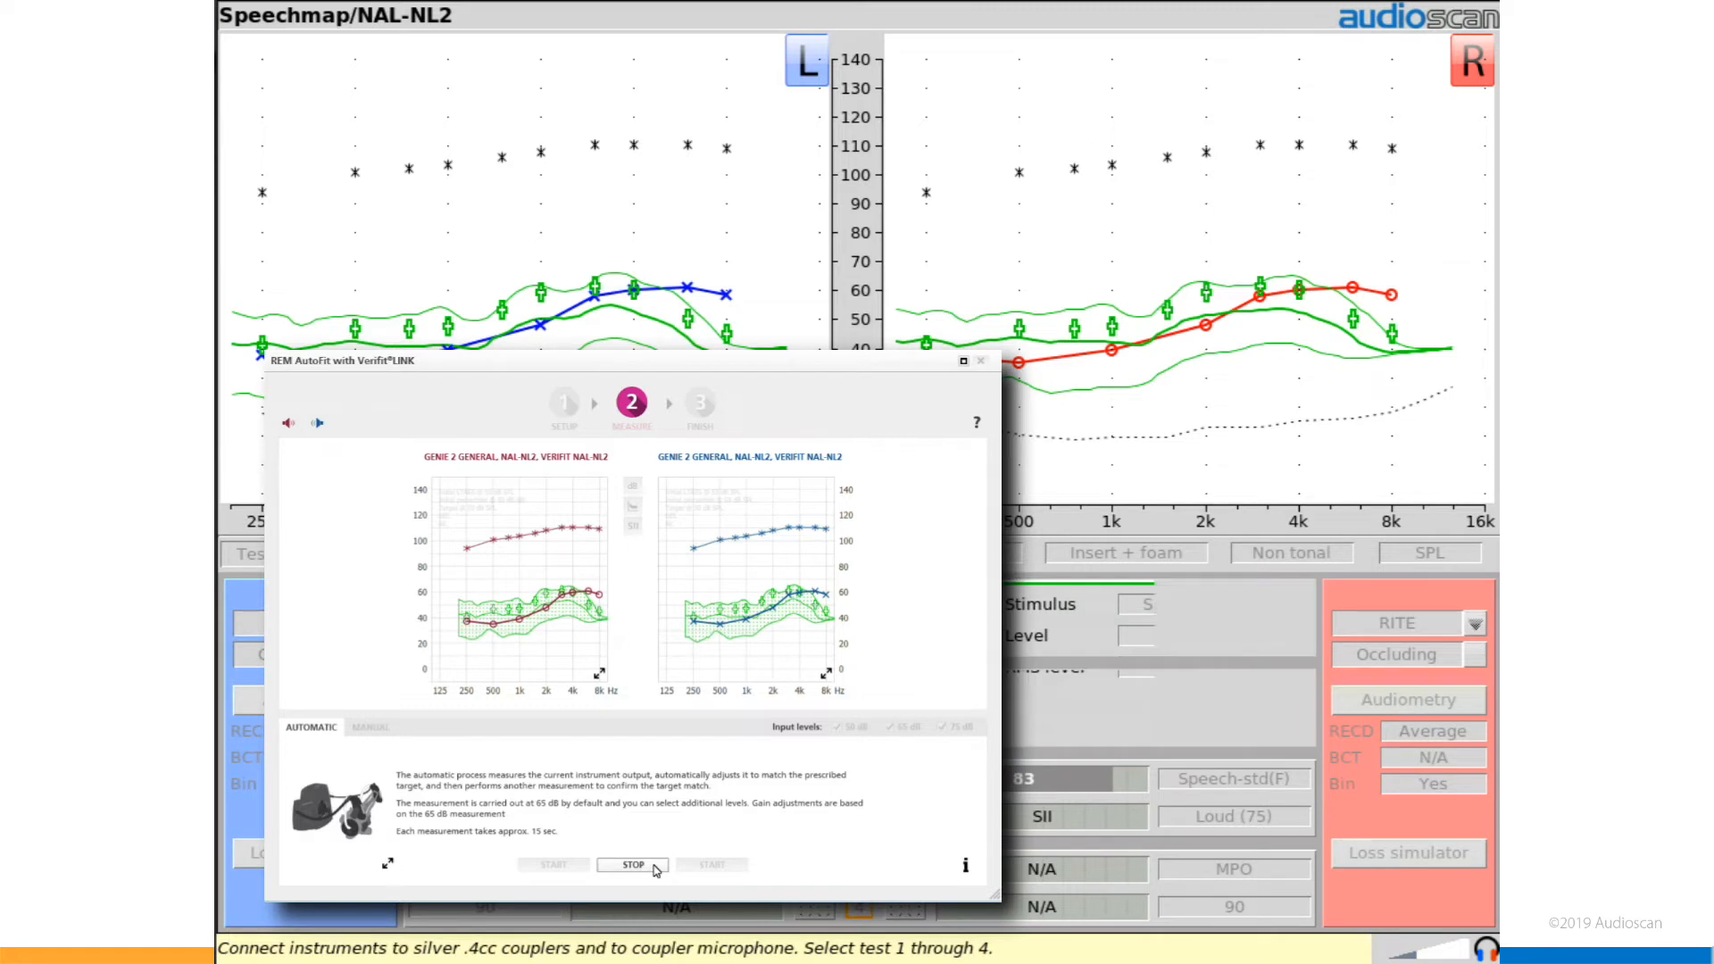
click(633, 865)
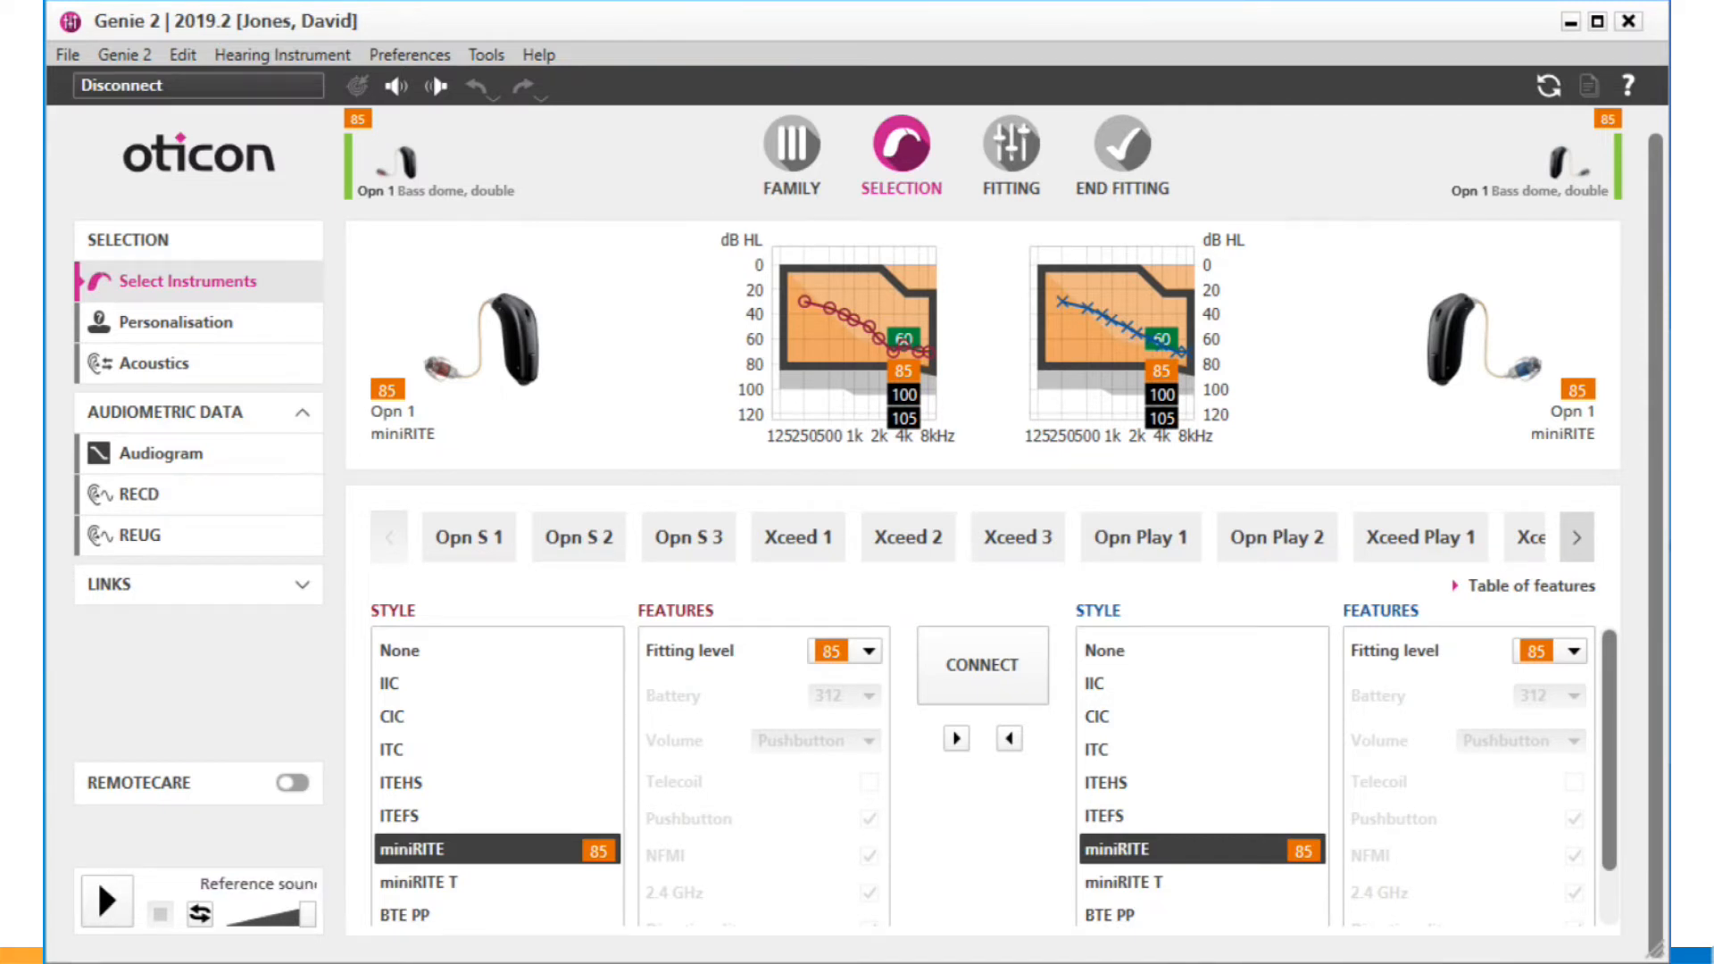
Step: In Genie 2 preferences, set the Measurement Modules maximum SPL to 110 dB and confirm
click(410, 54)
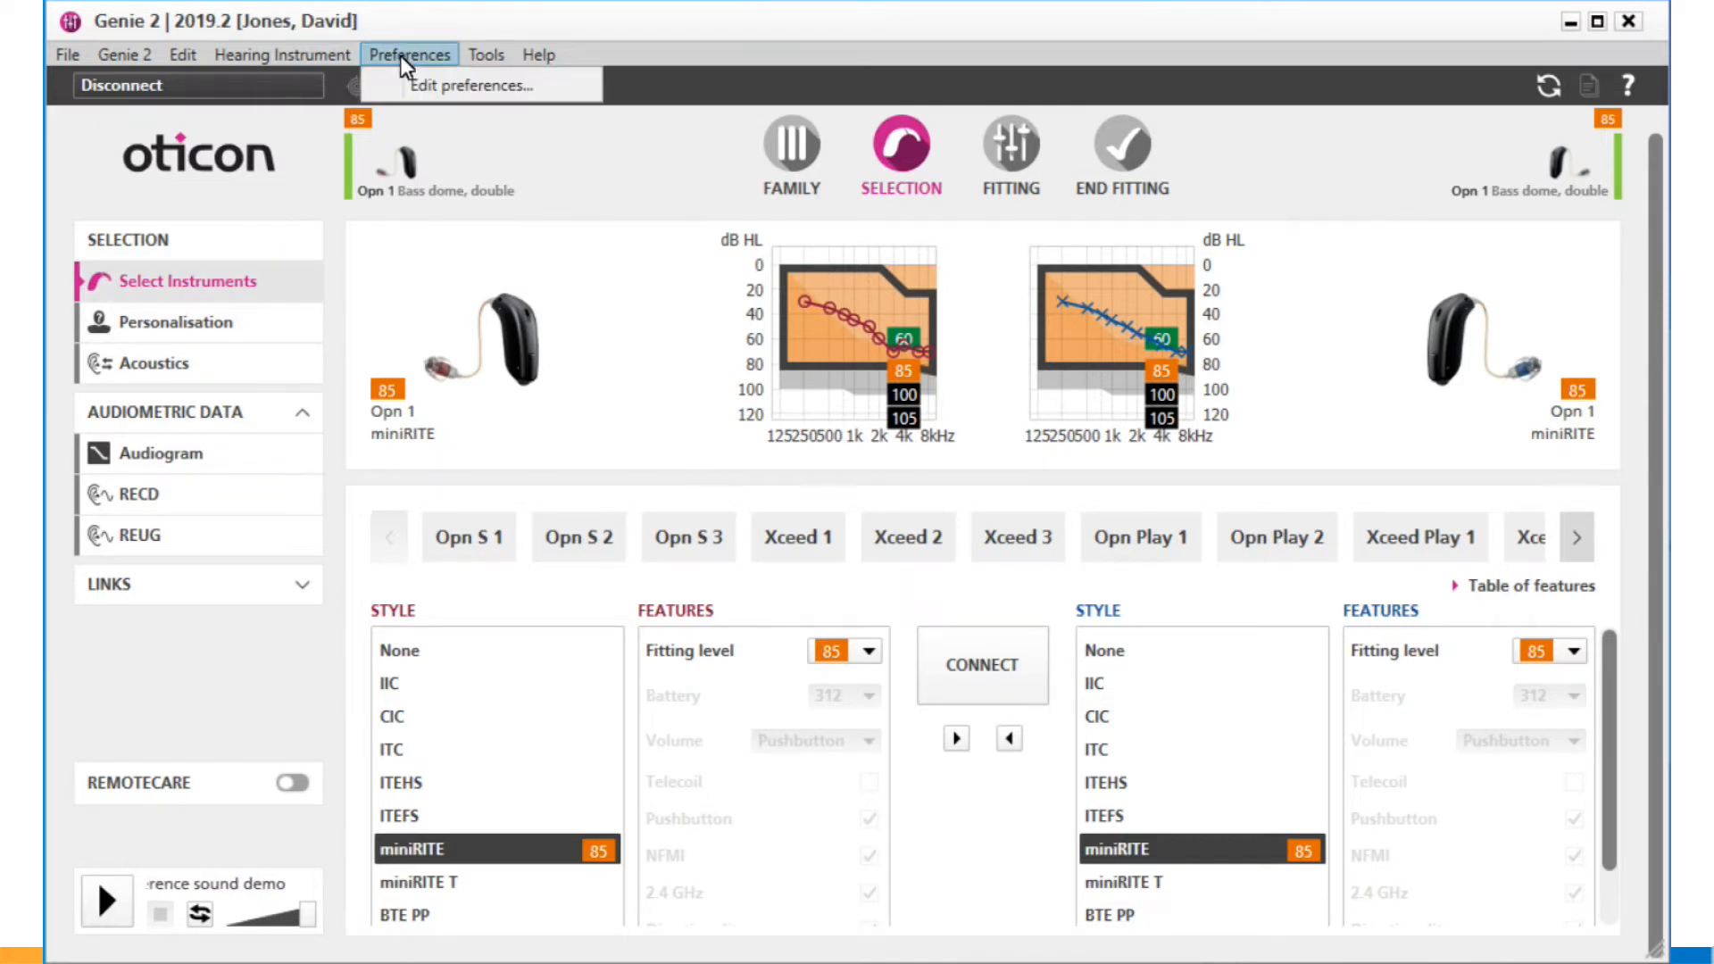
click(475, 85)
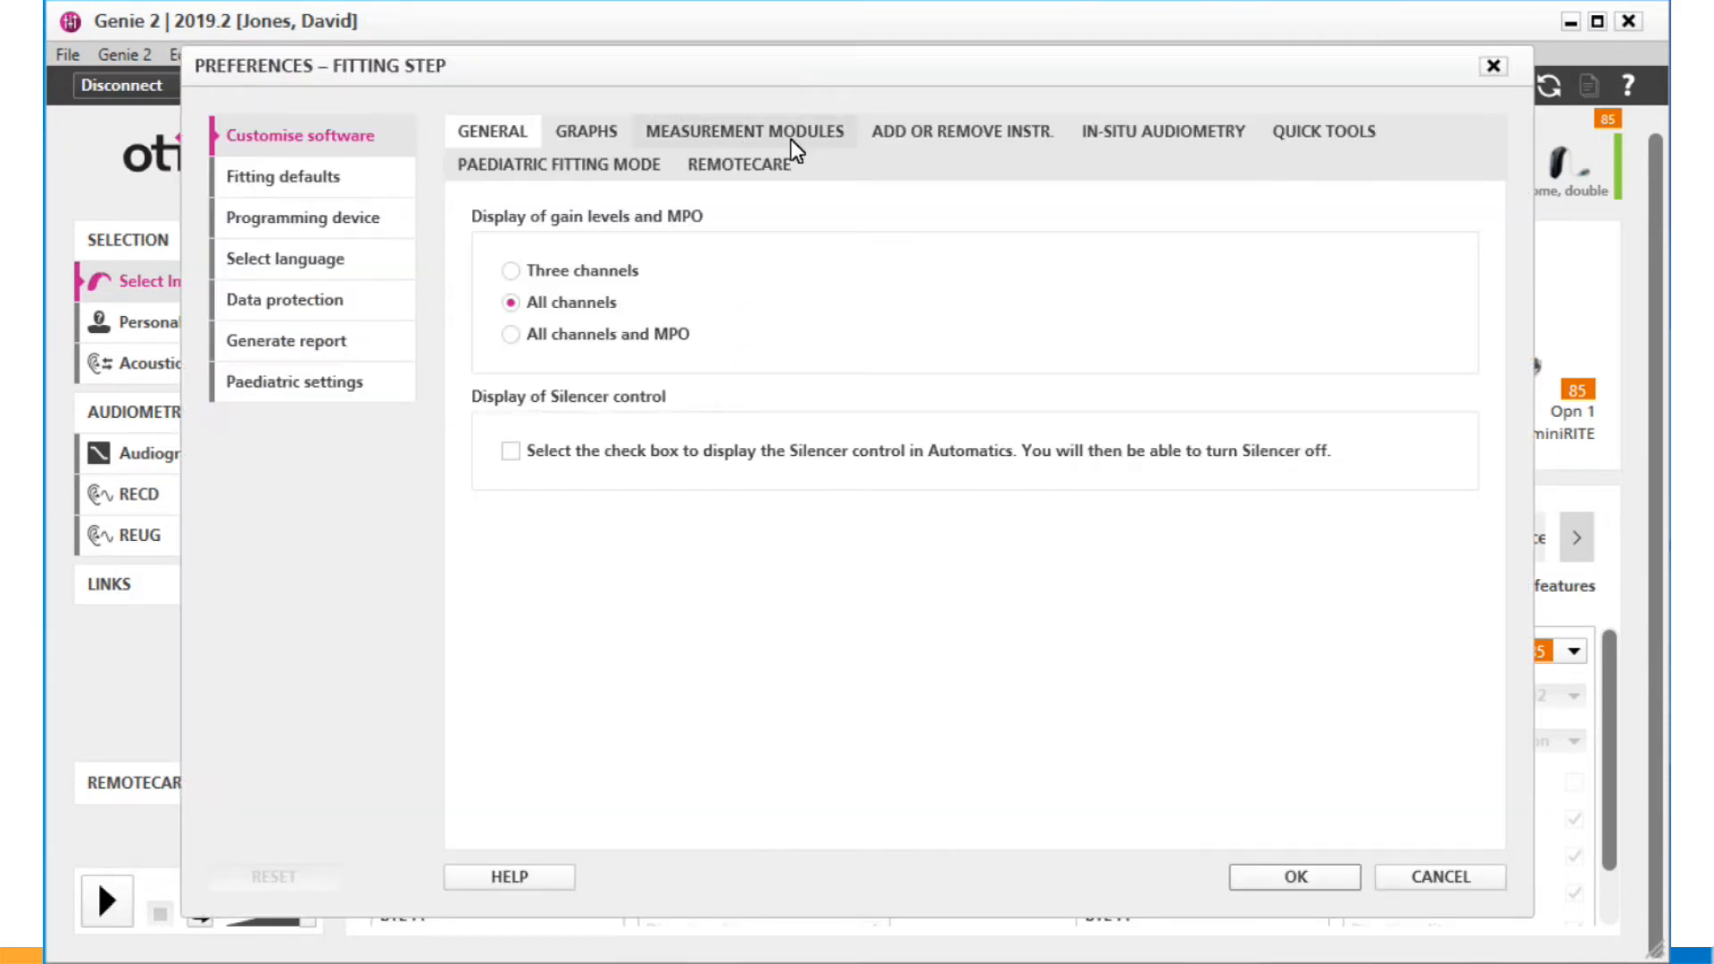
click(748, 131)
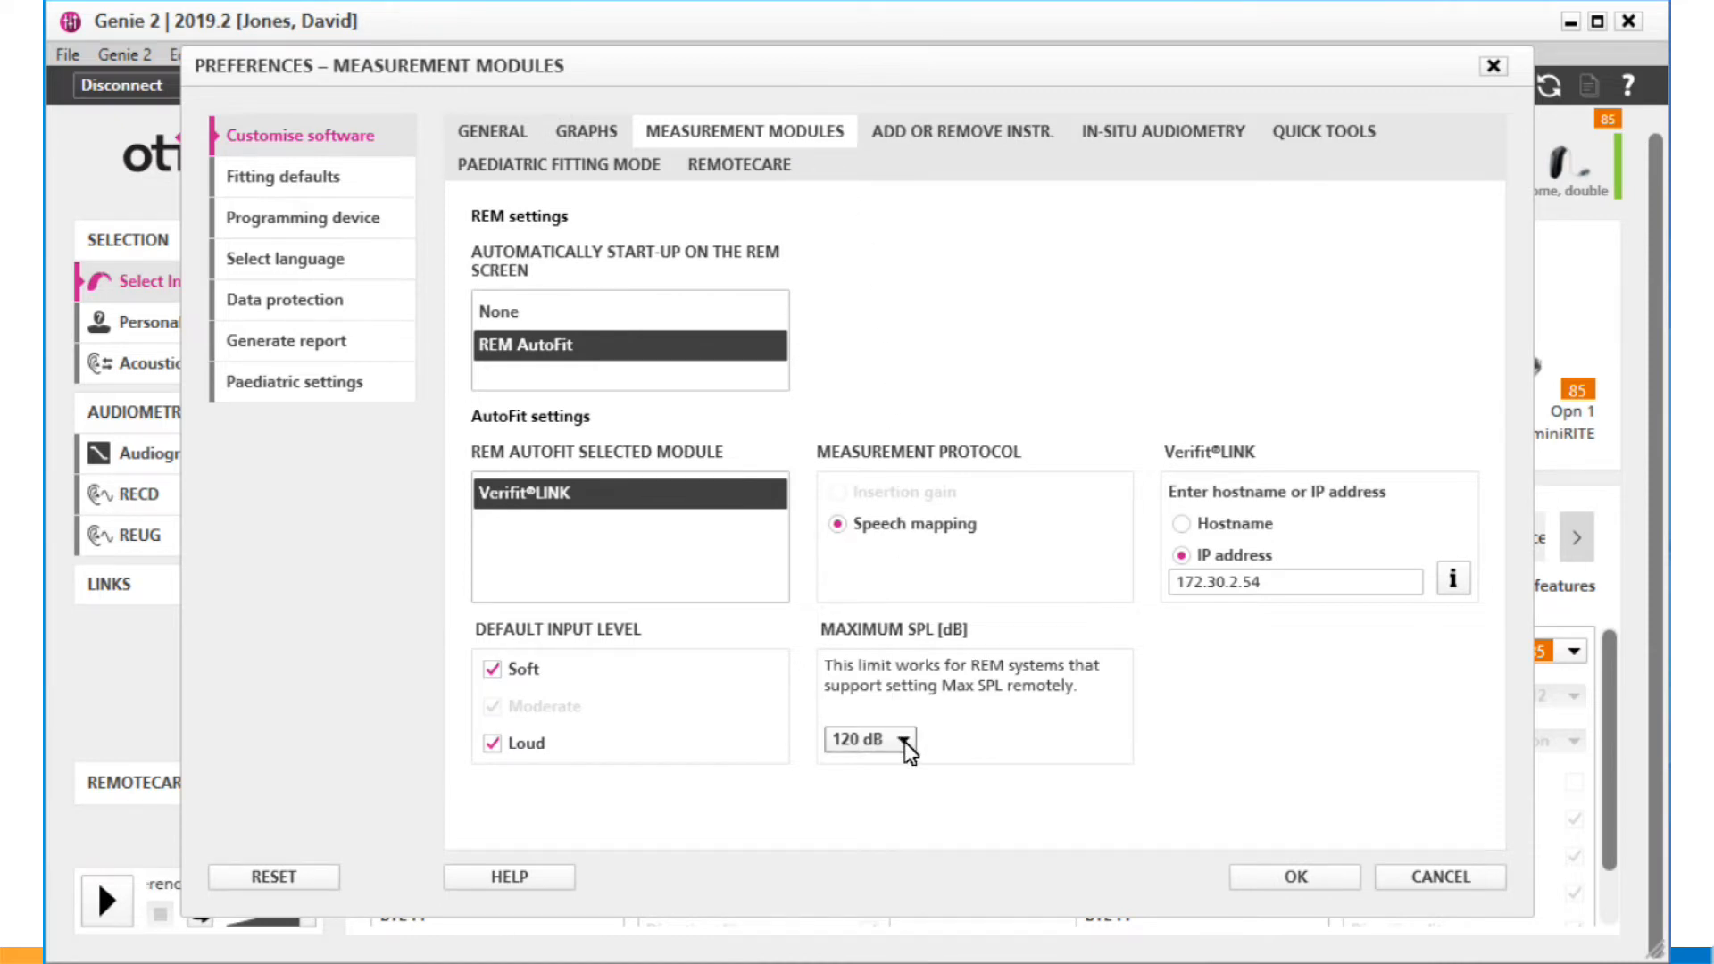
mouse_move(906, 748)
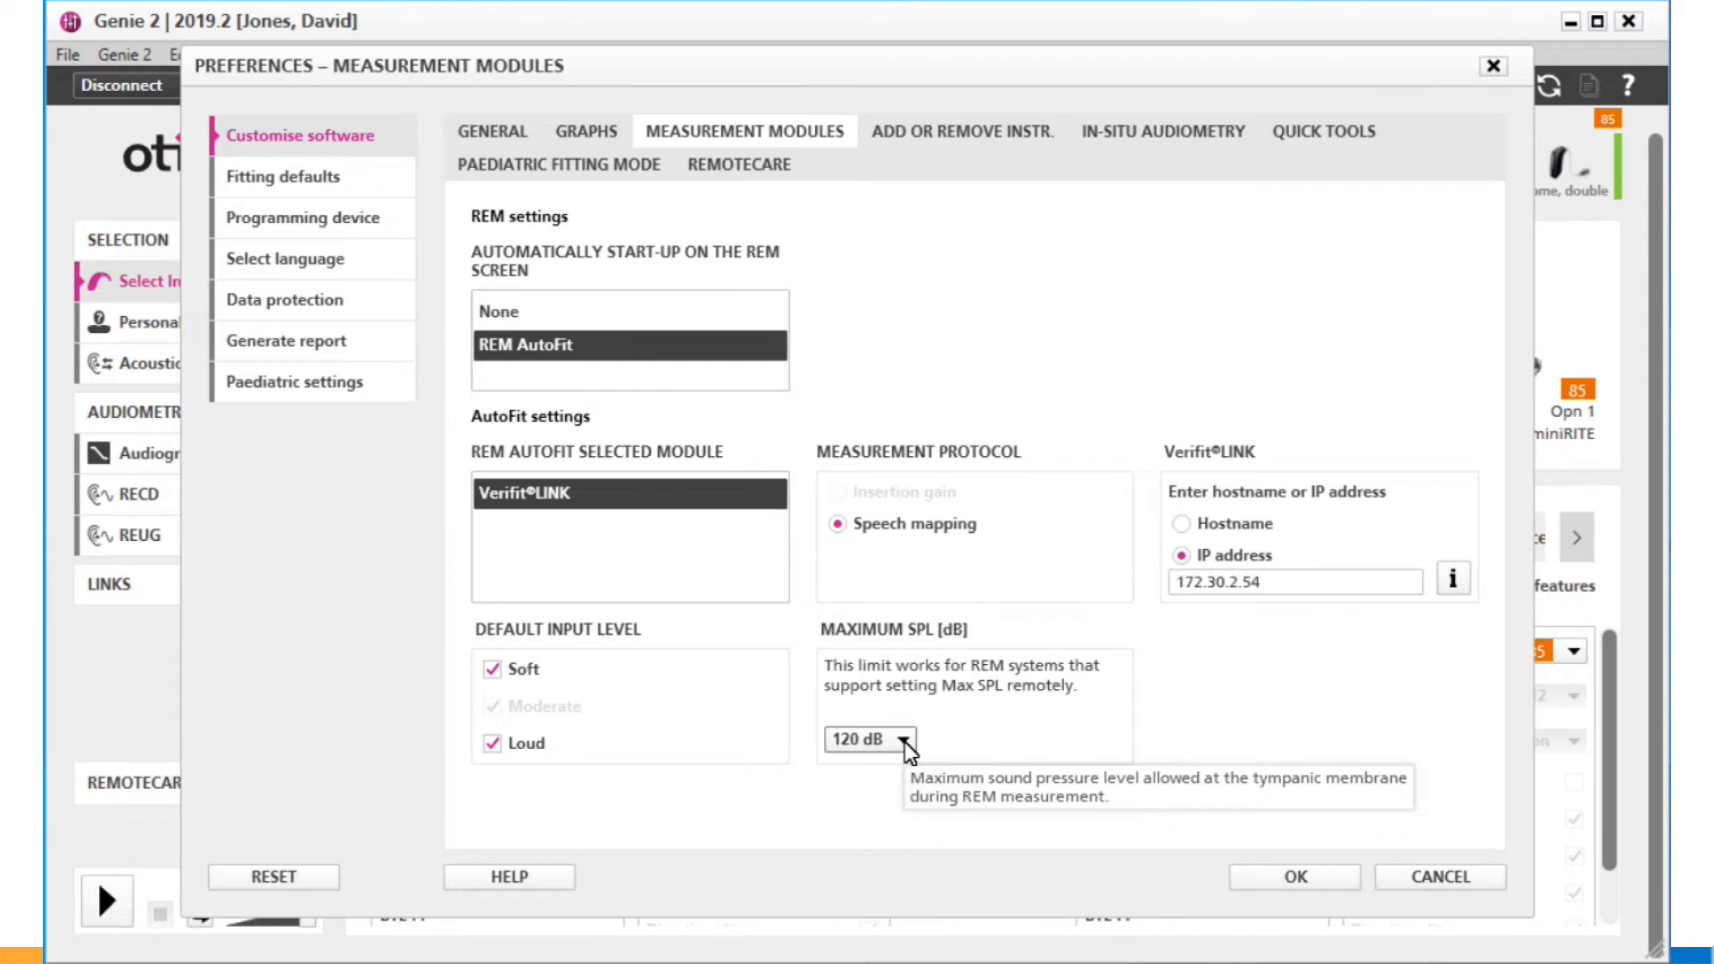
mouse_move(905, 746)
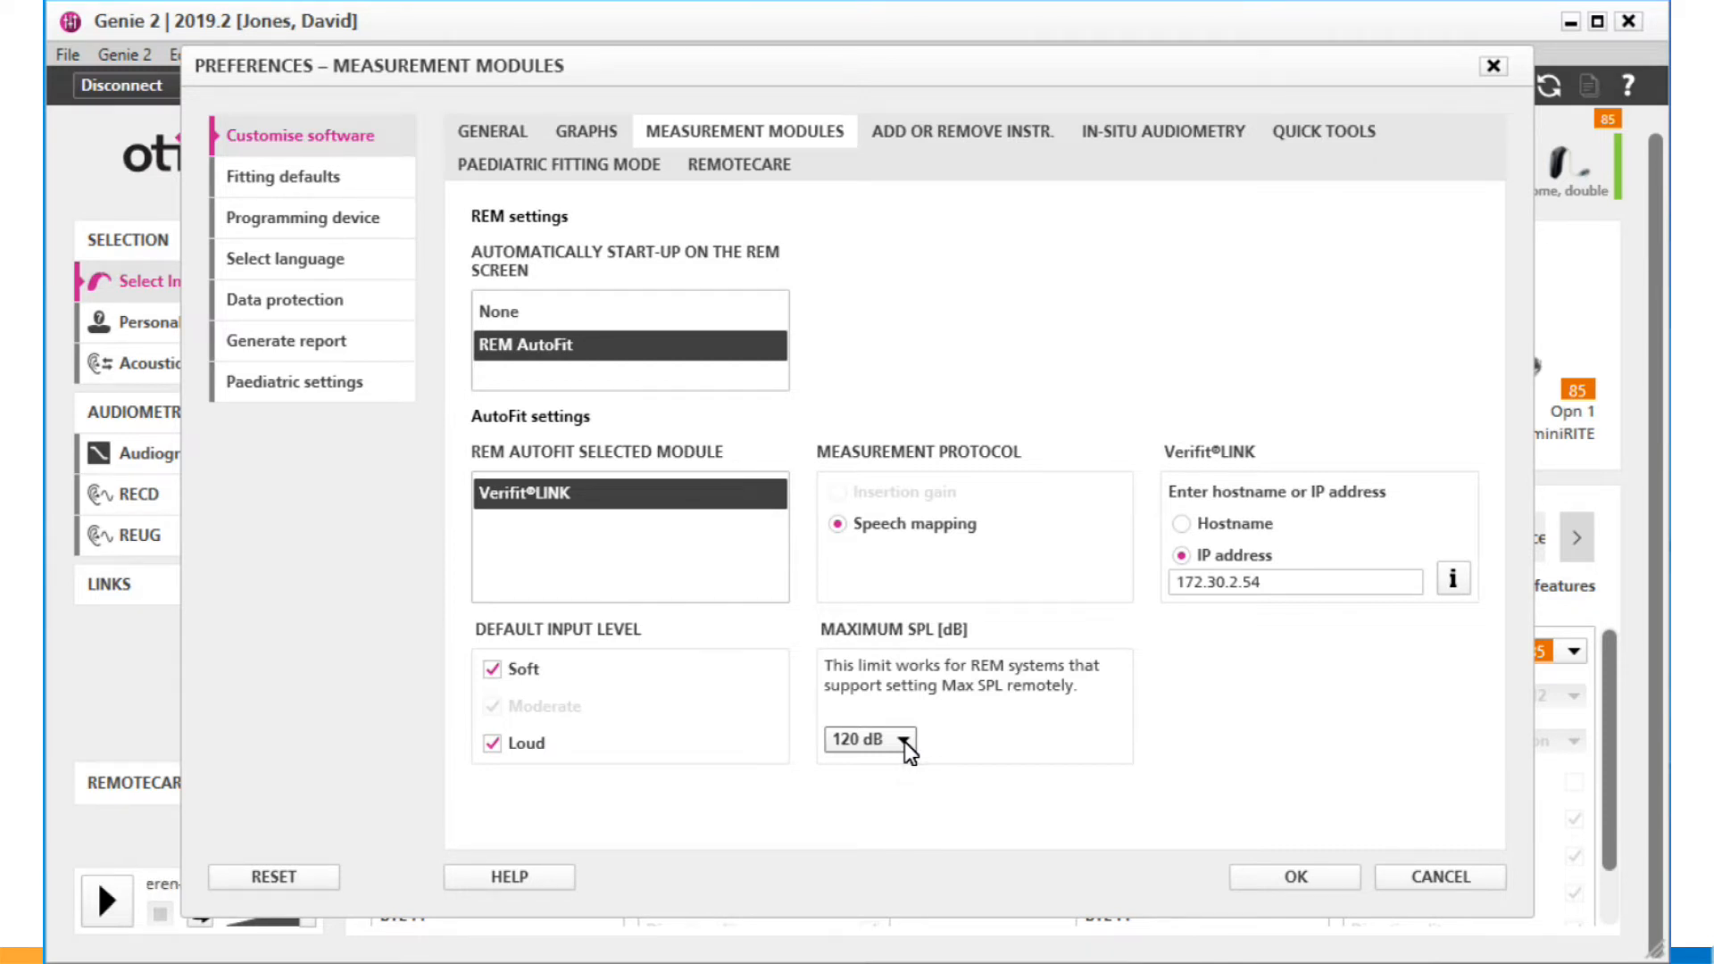
mouse_move(979, 776)
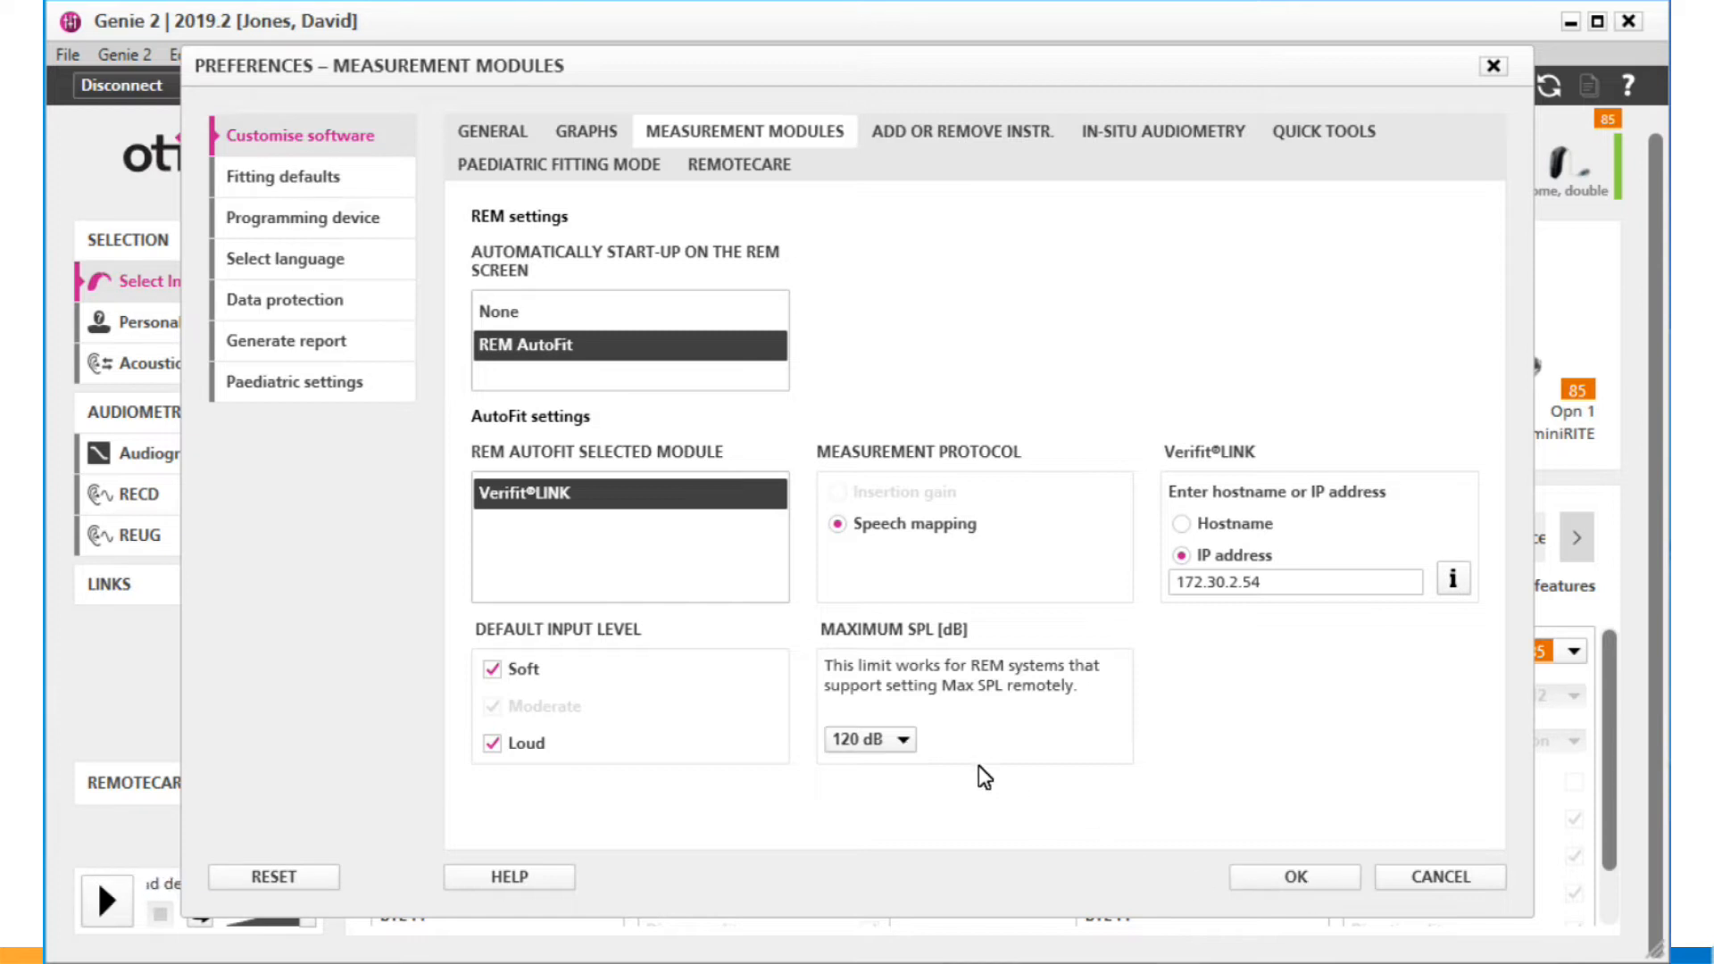
mouse_move(902, 745)
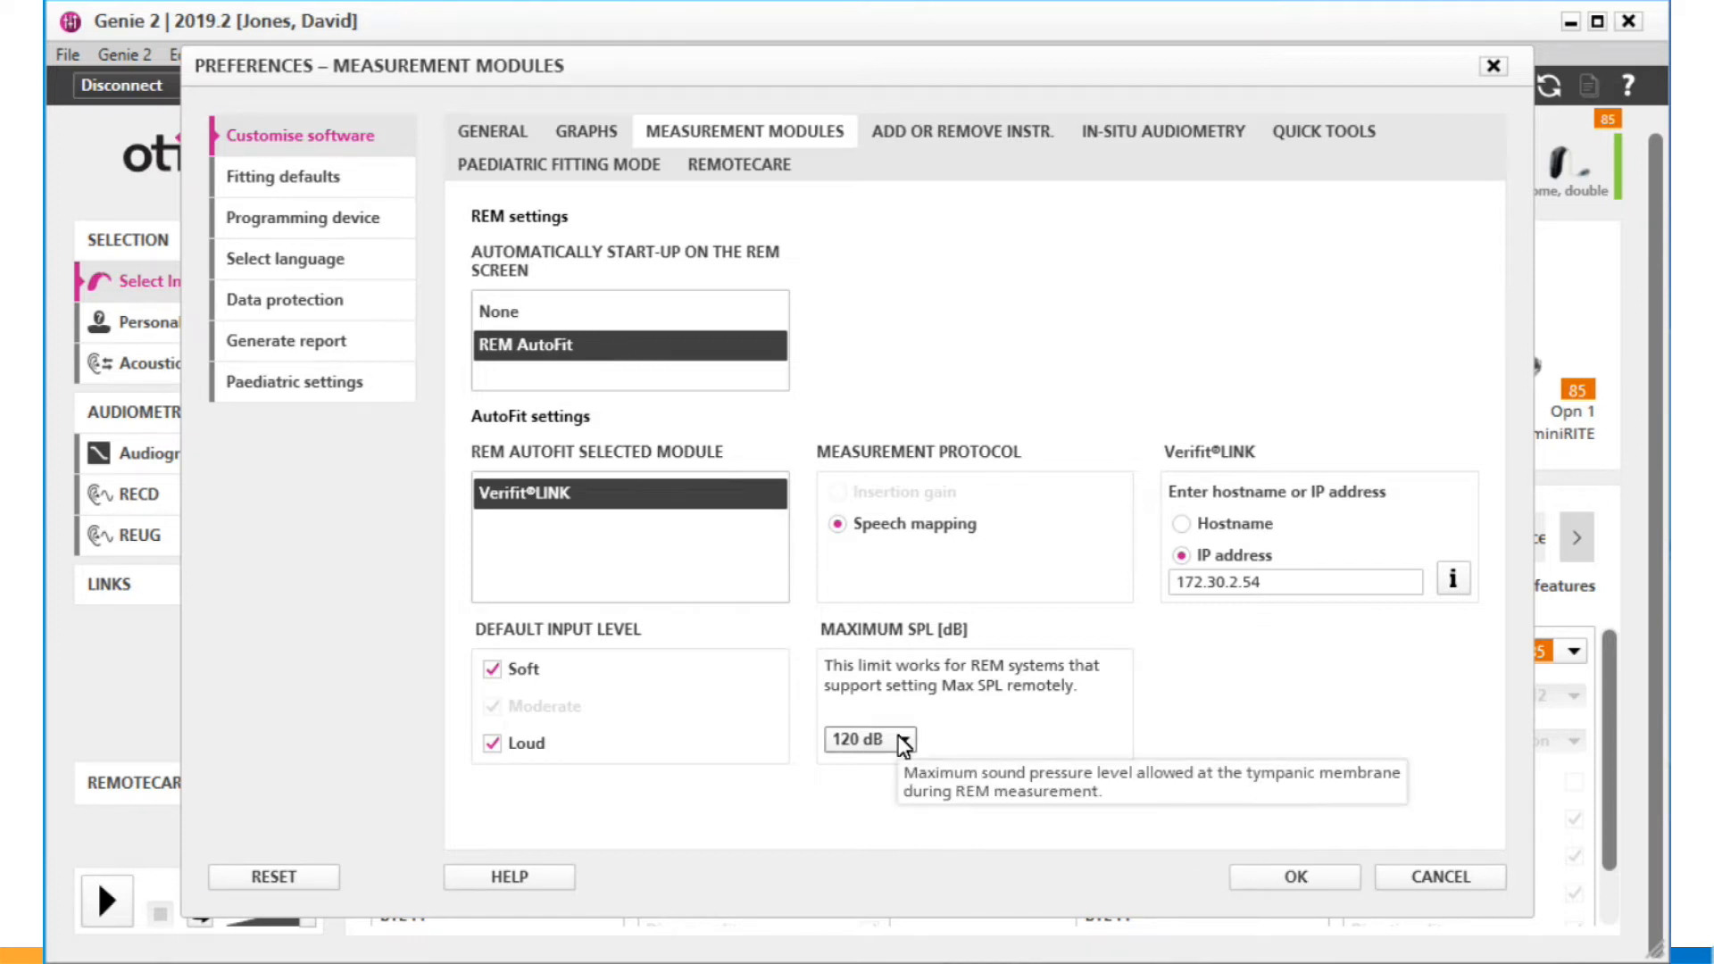
click(901, 739)
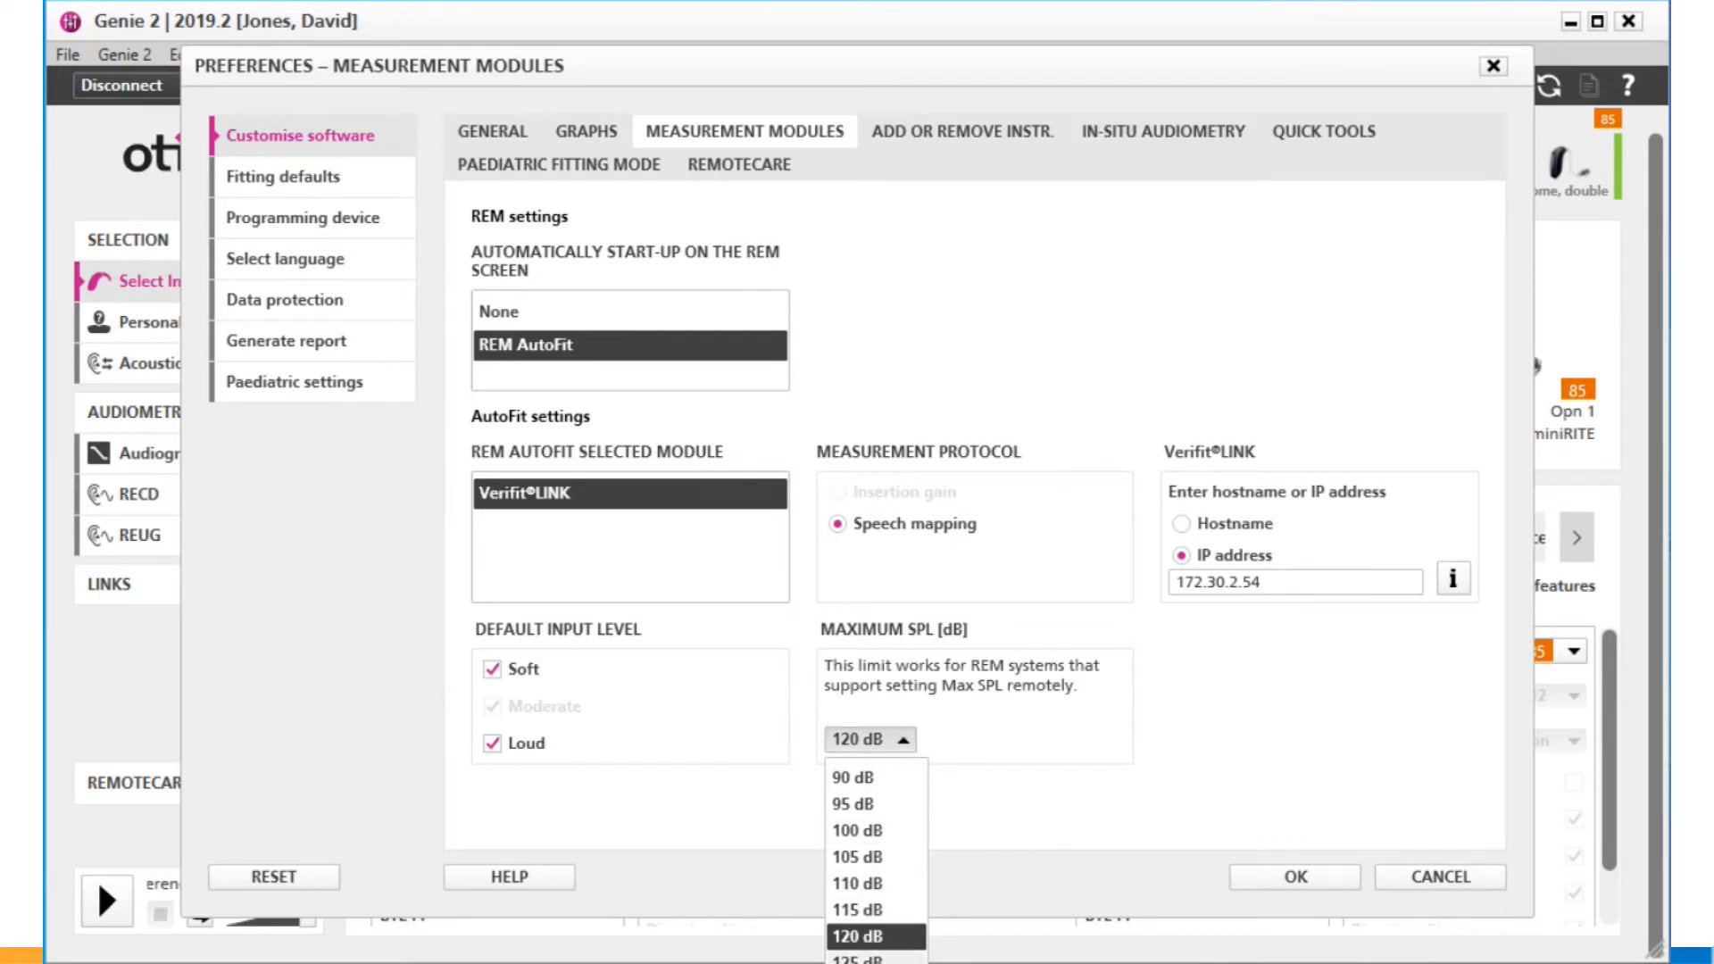
mouse_move(873, 908)
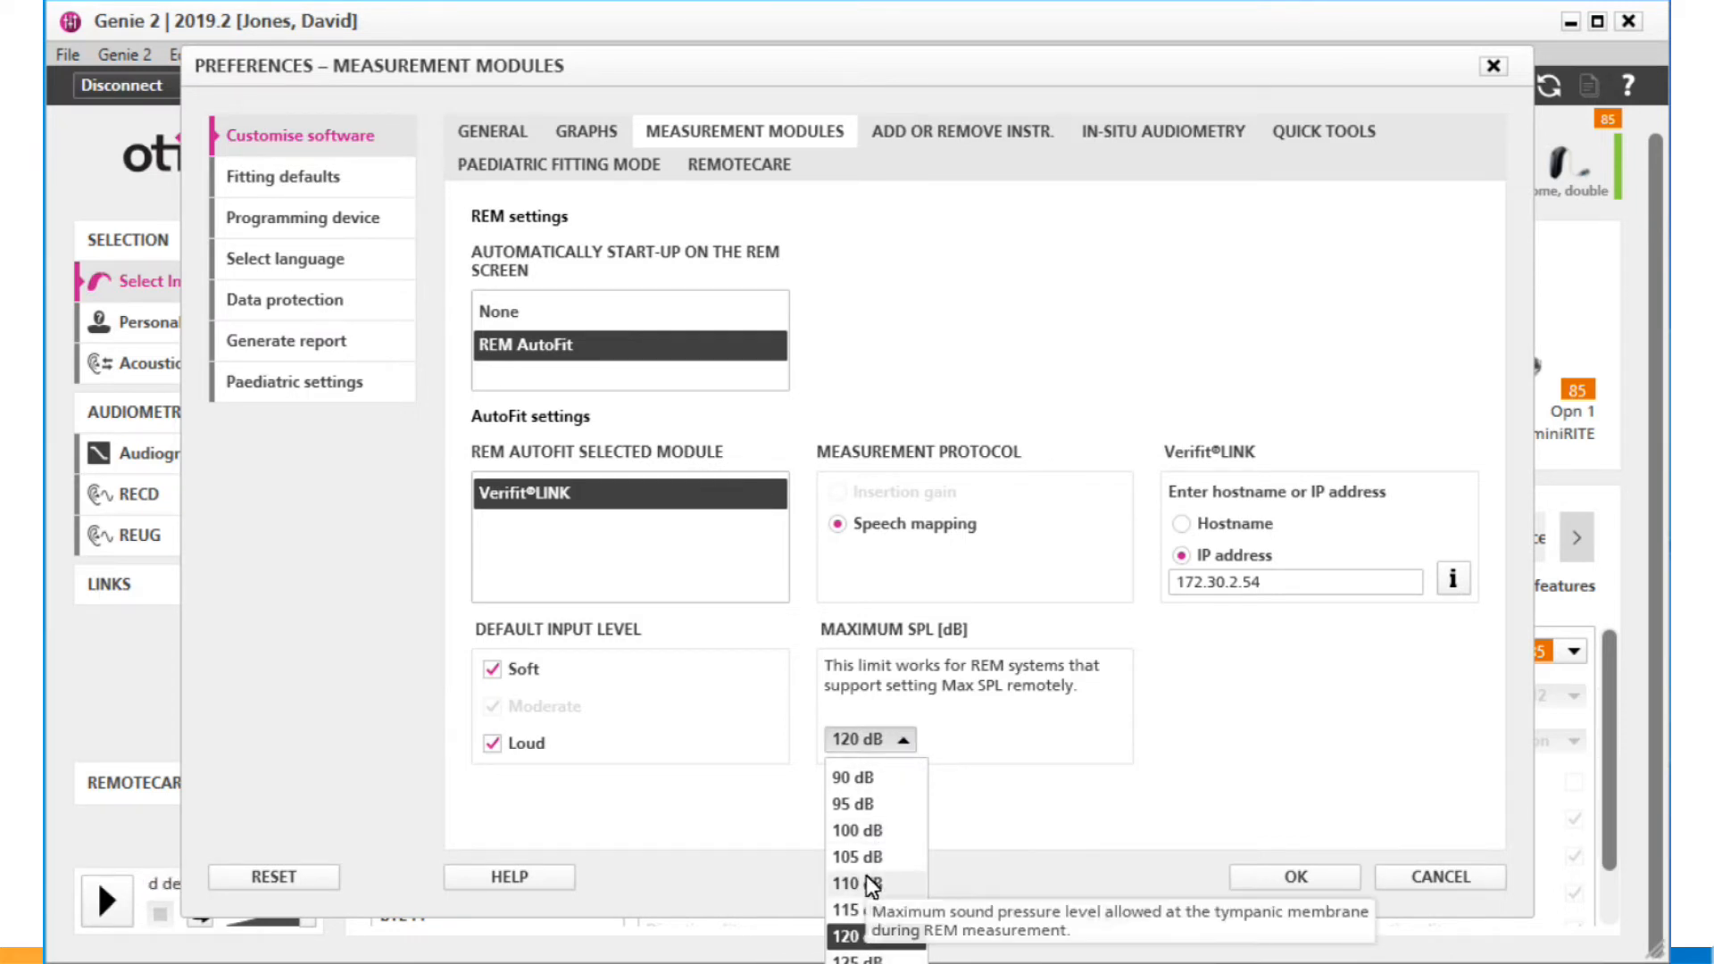
click(848, 884)
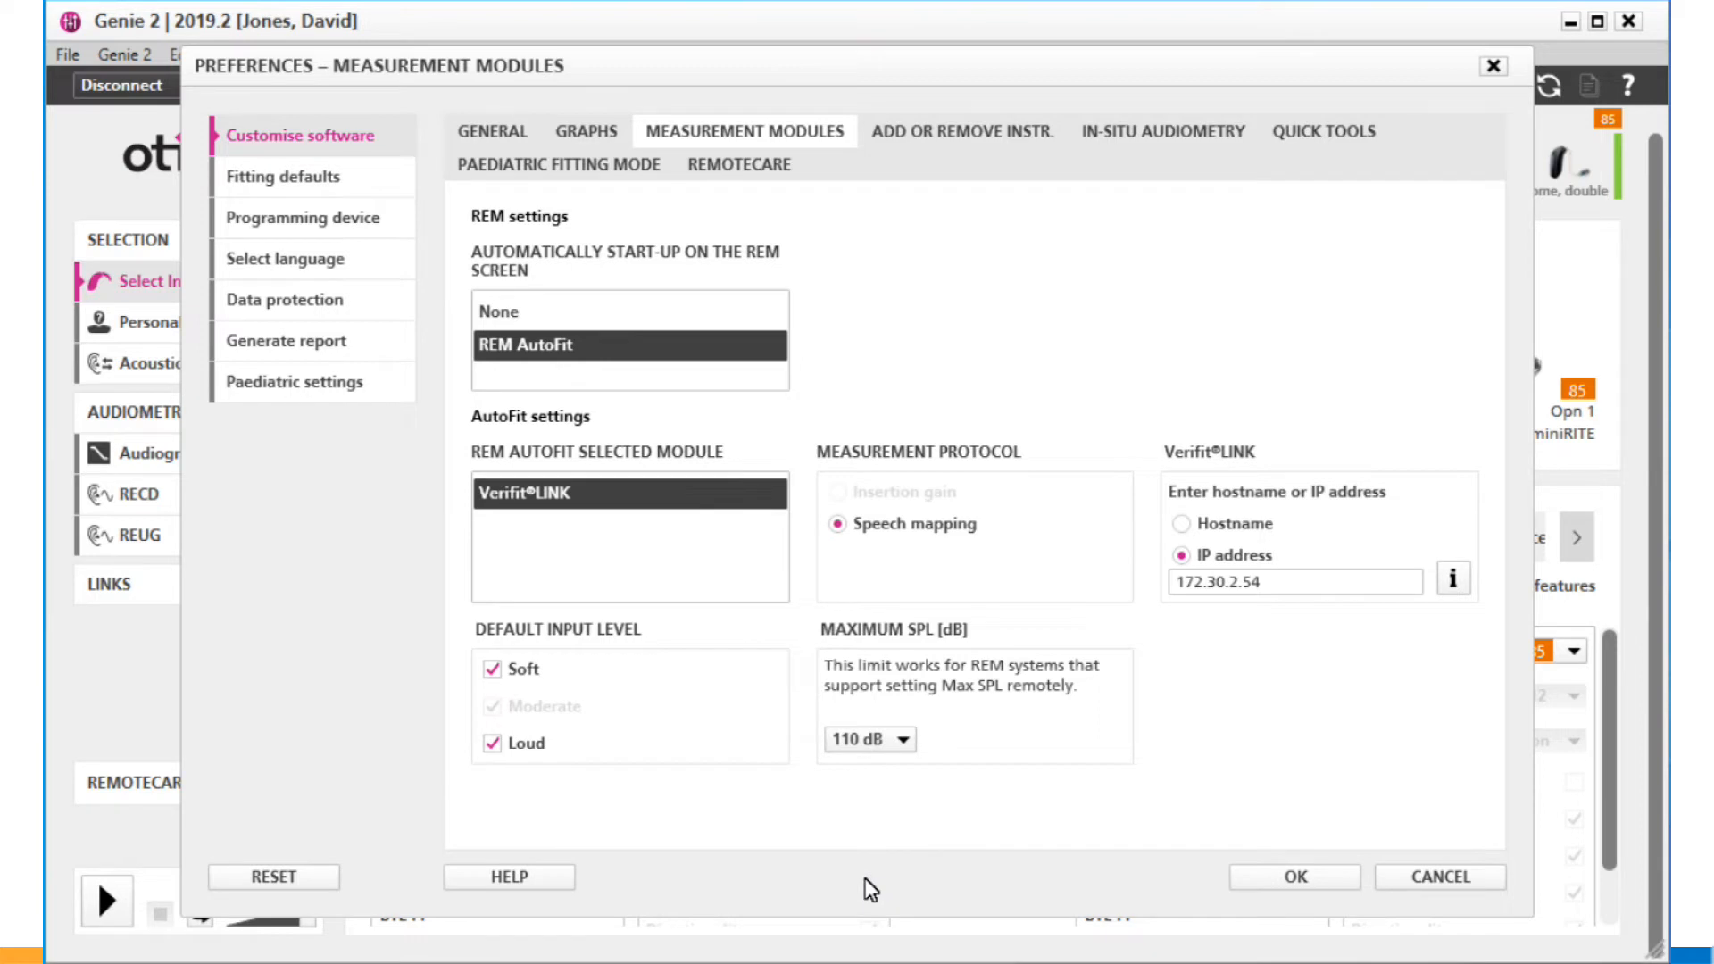
click(1292, 876)
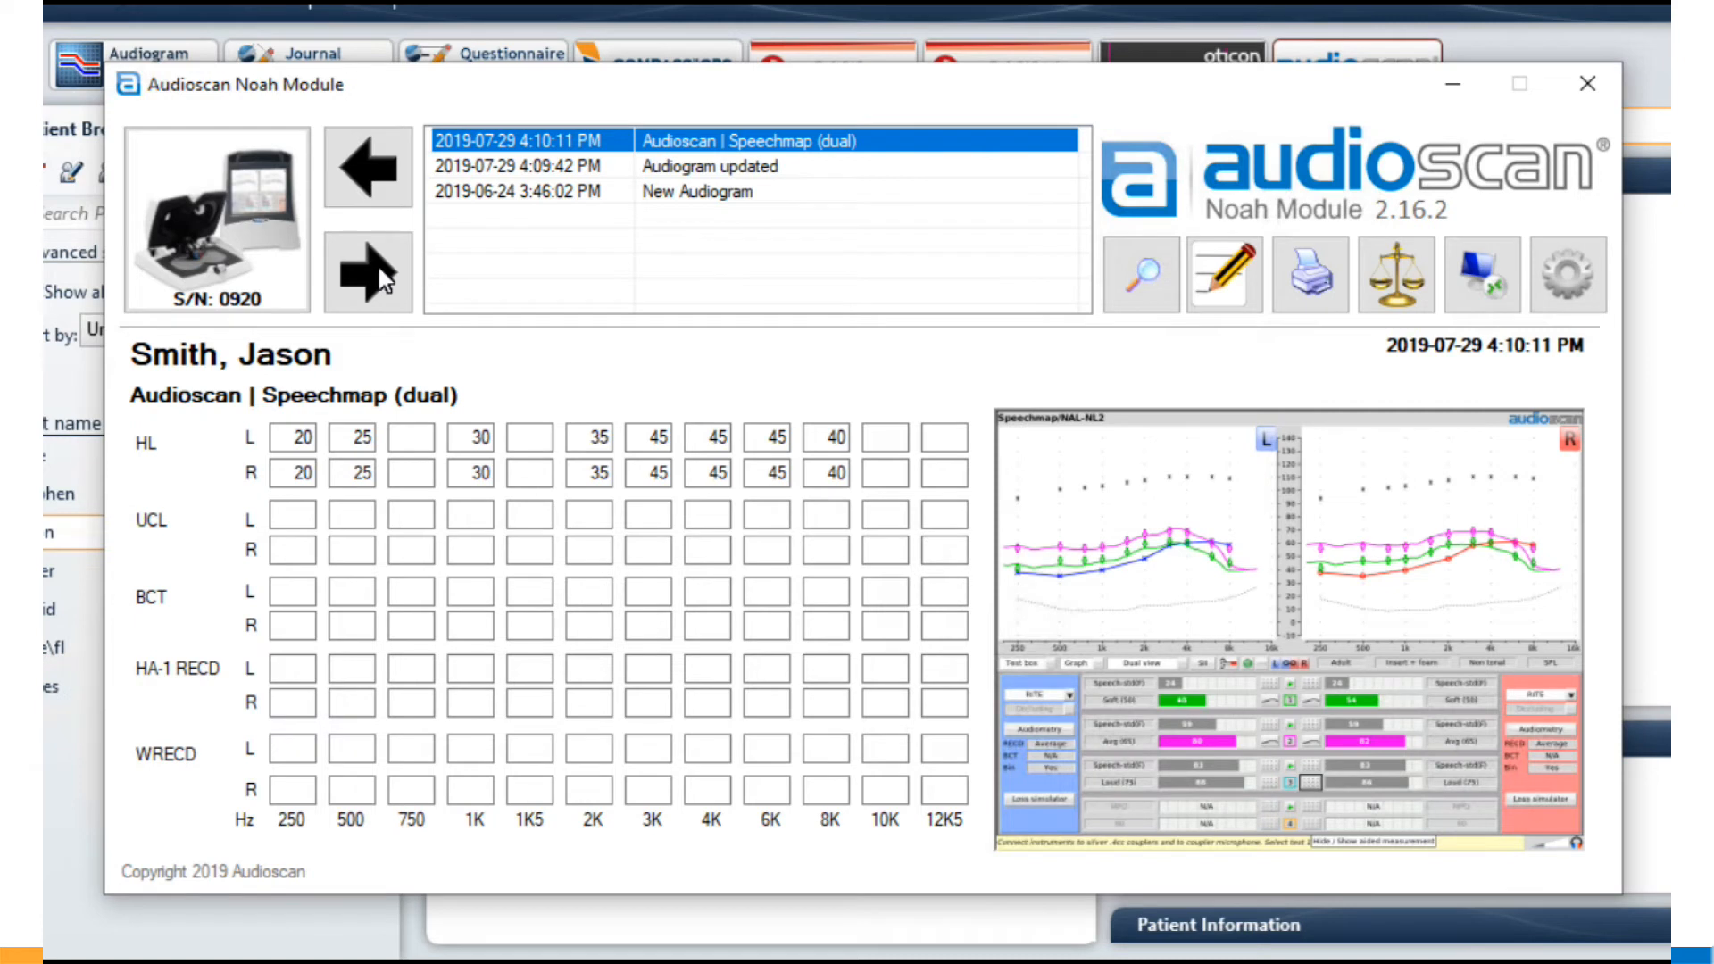
Step: Transfer the result to Noah titled '1 month recall' with notes 'switched to vented double domes' and 'activated T-coil'
click(366, 273)
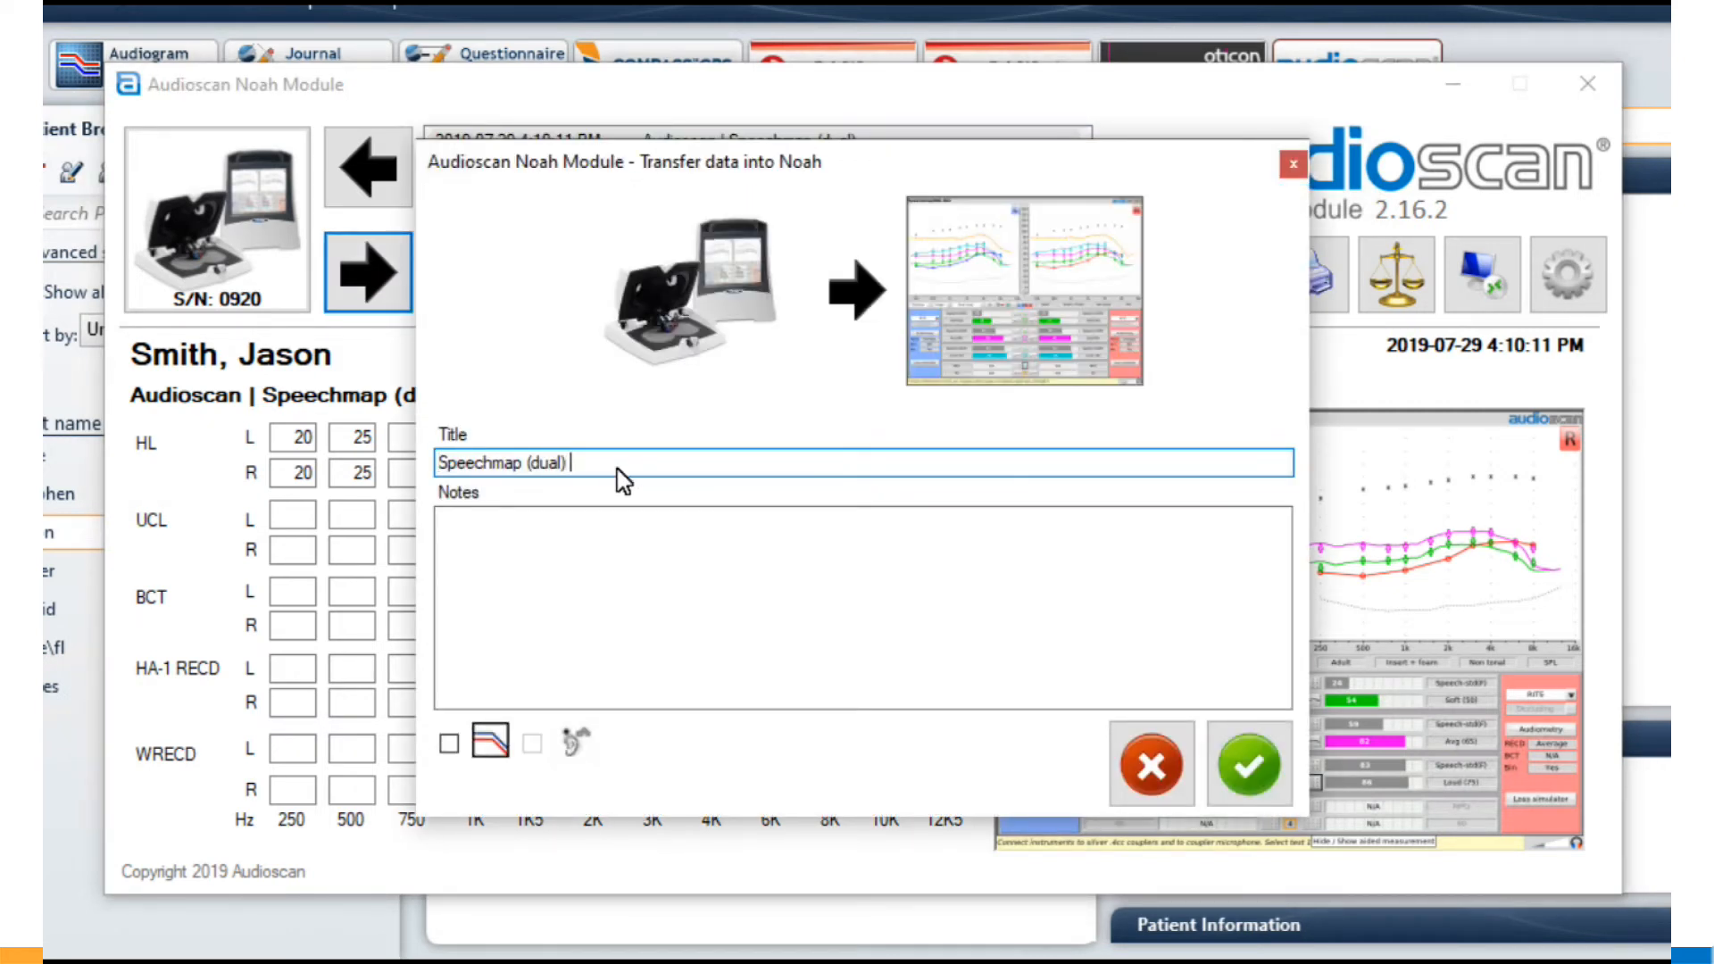
text(1 month recall)
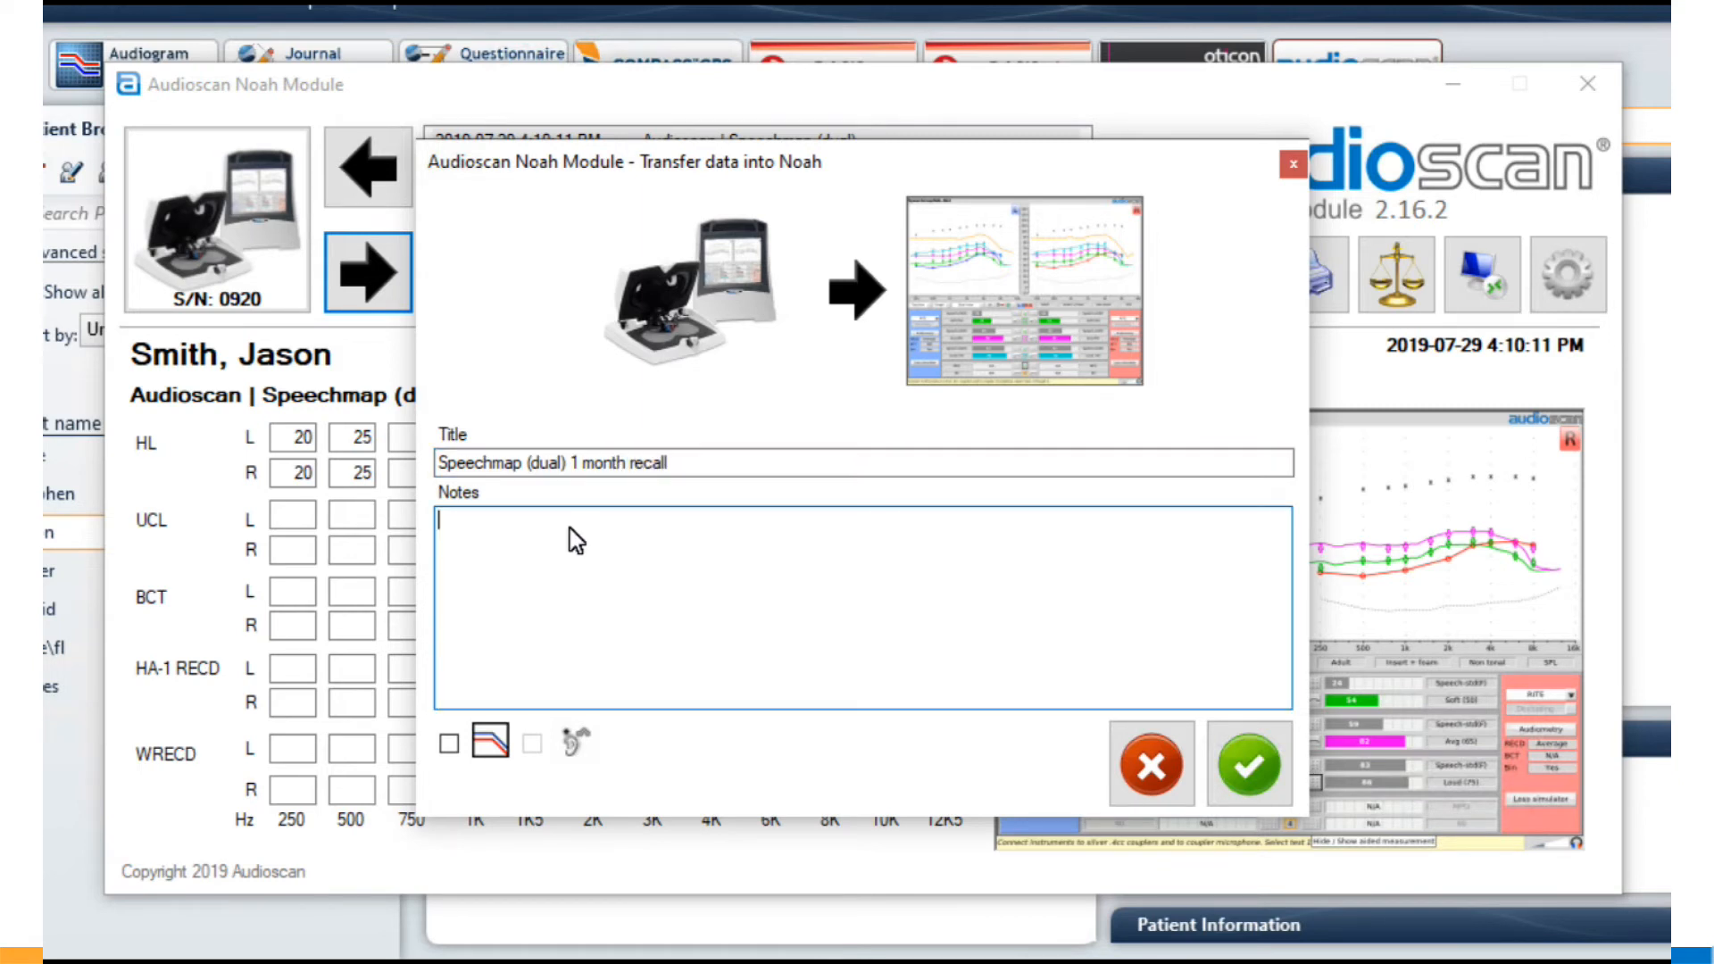
text(-switched to)
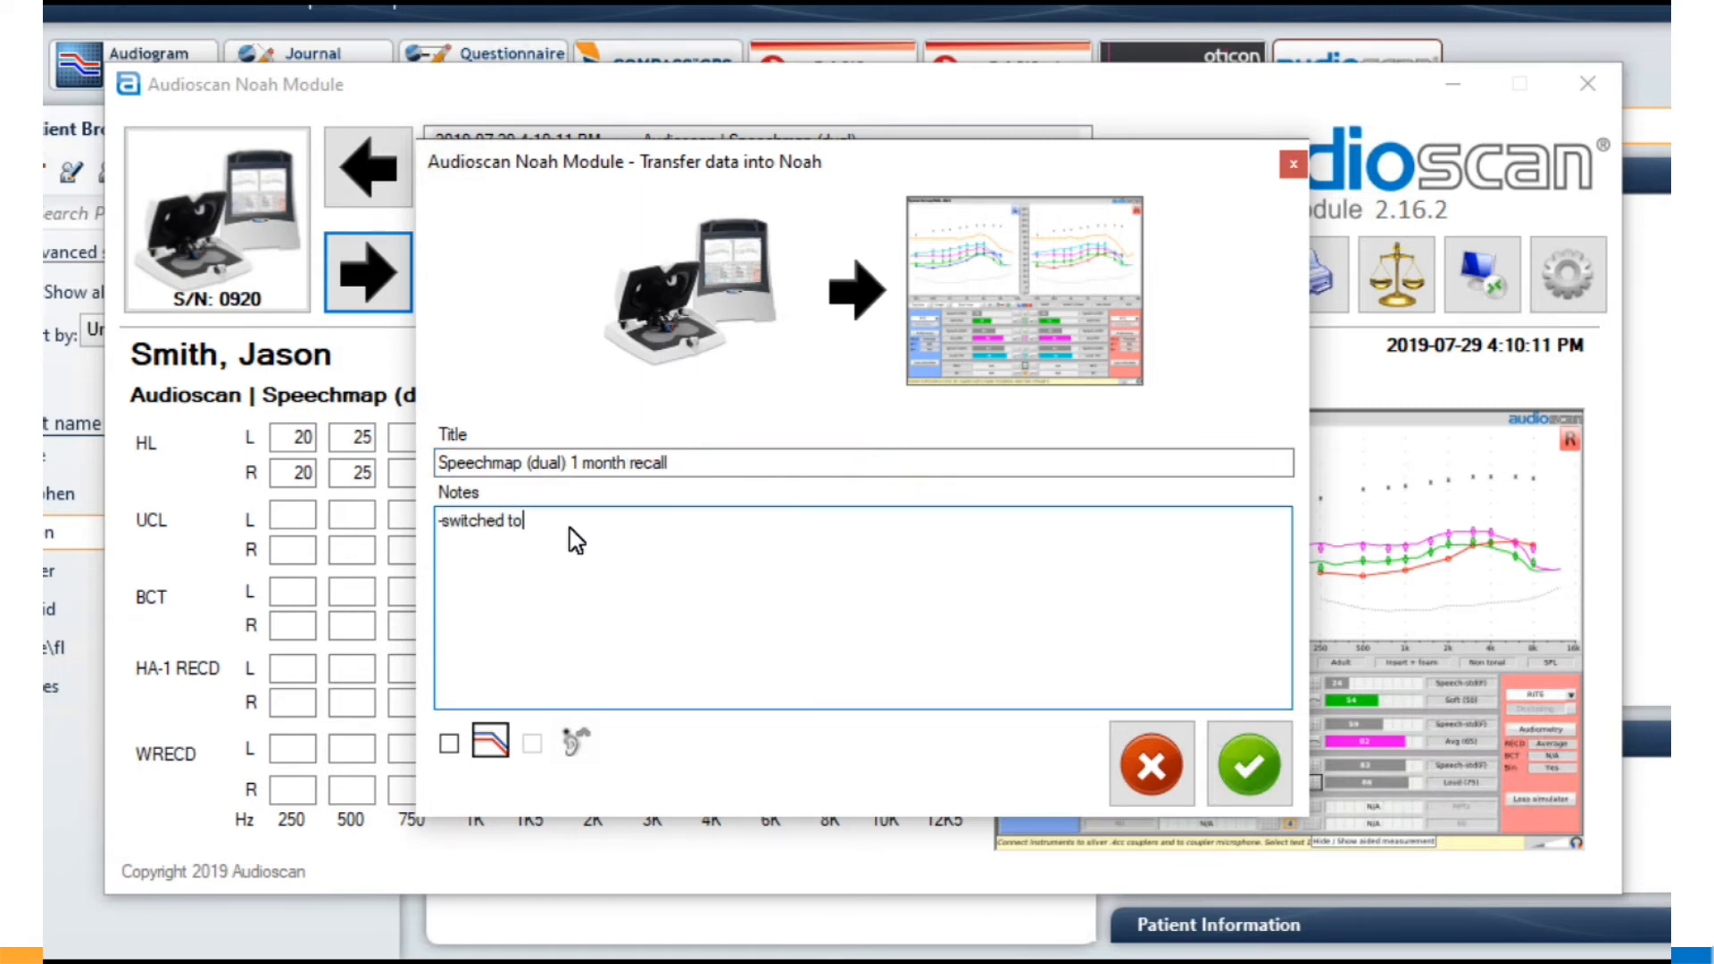
text(vented double domes)
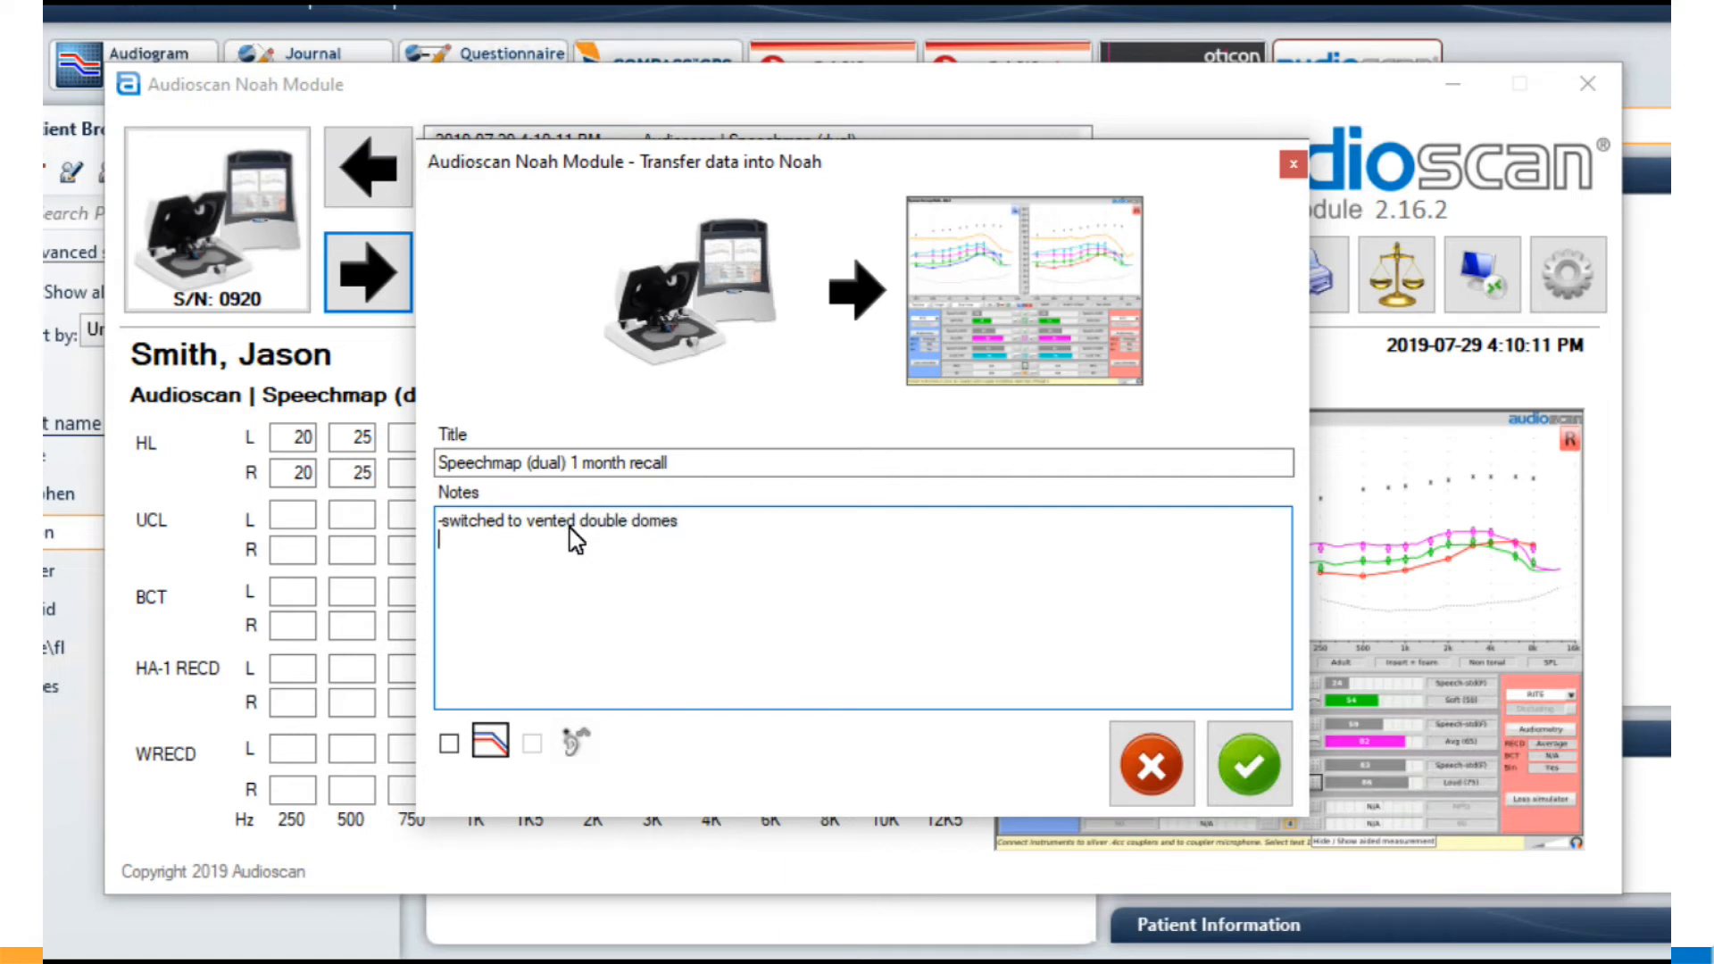
text(-activated T-coil (auto) on Prg. 2)
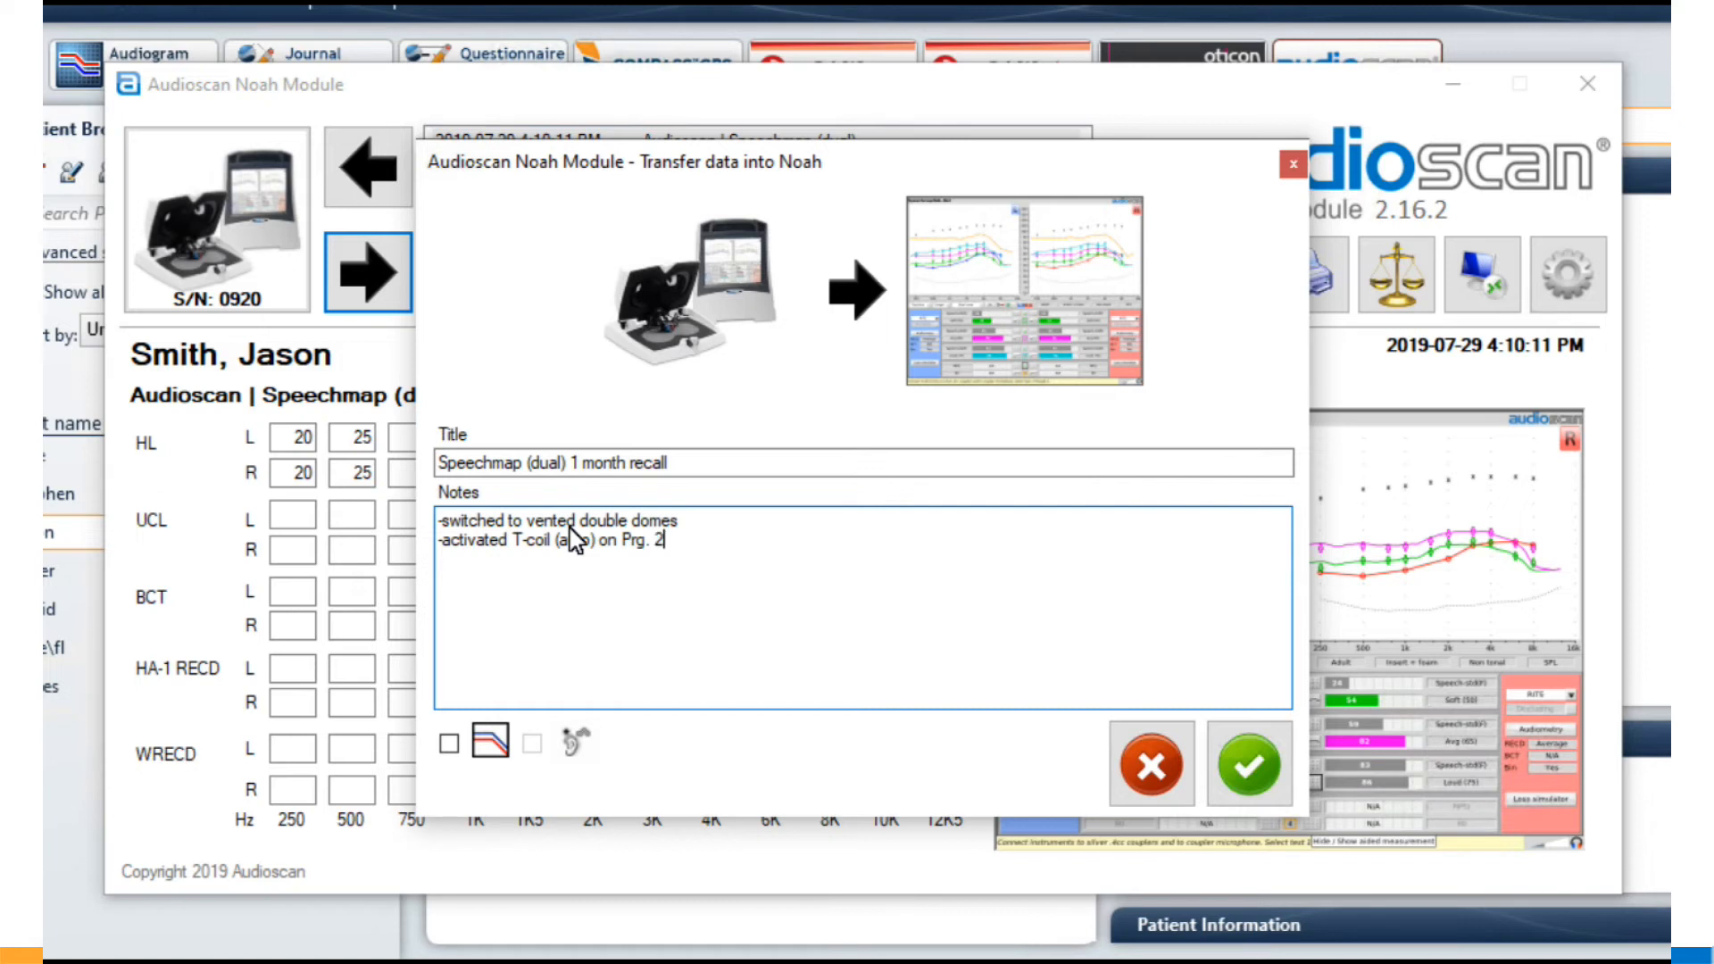
click(1248, 764)
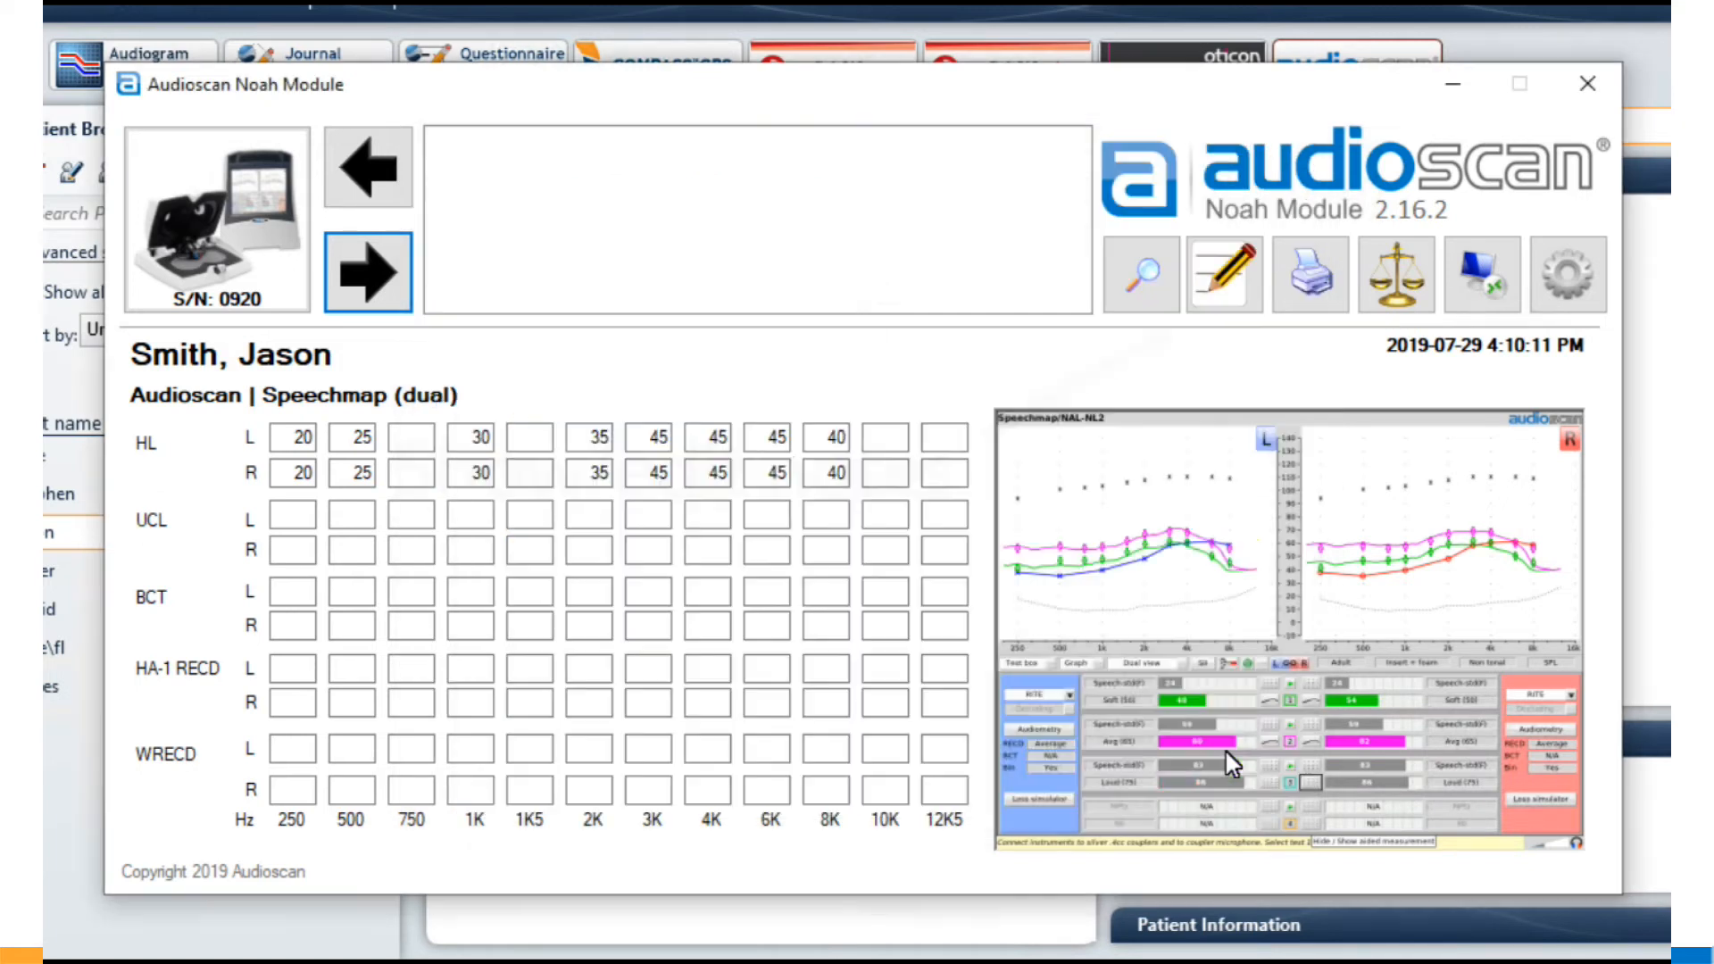